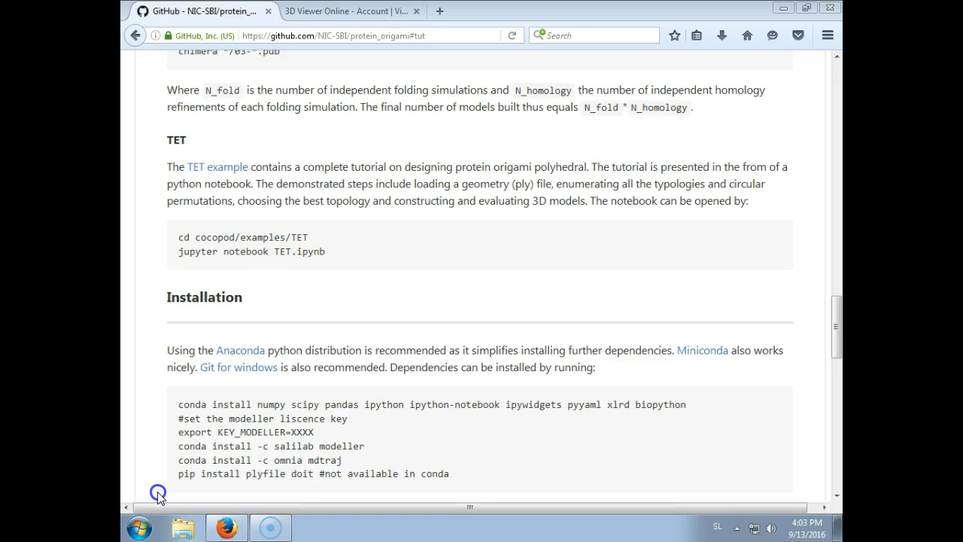
mouse_move(210, 158)
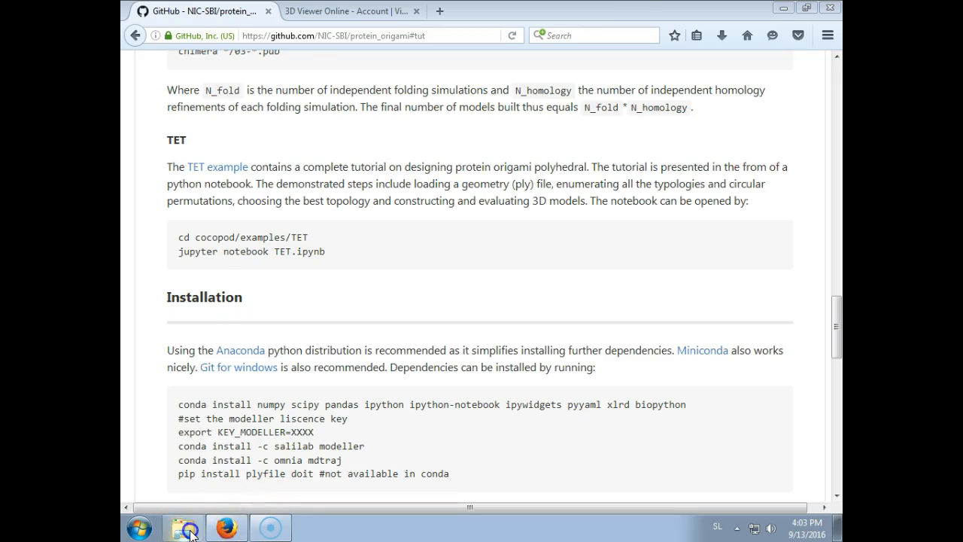
Step: Navigate Explorer to C:\cocopod\examples\TET via the address bar
left_click(184, 526)
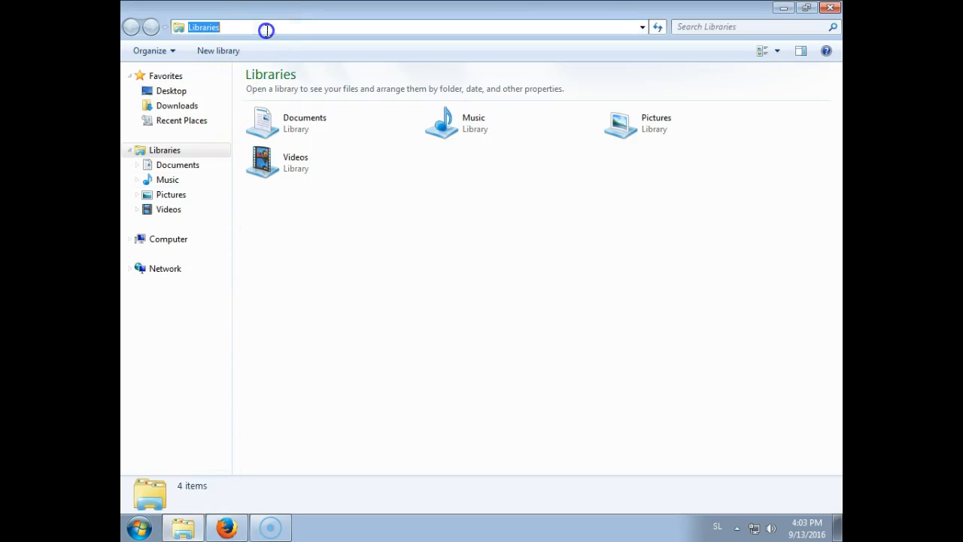
type("C:\\cocopod\\examples\\TET")
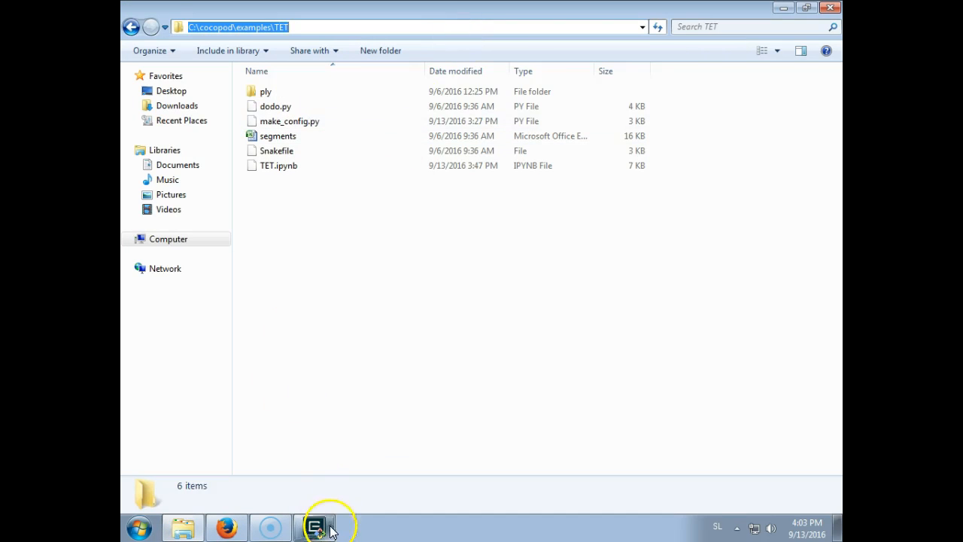
Step: In Git Bash, cd to /C/cocopod/examples/TET and launch jupyter notebook to open TET.ipynb
left_click(316, 527)
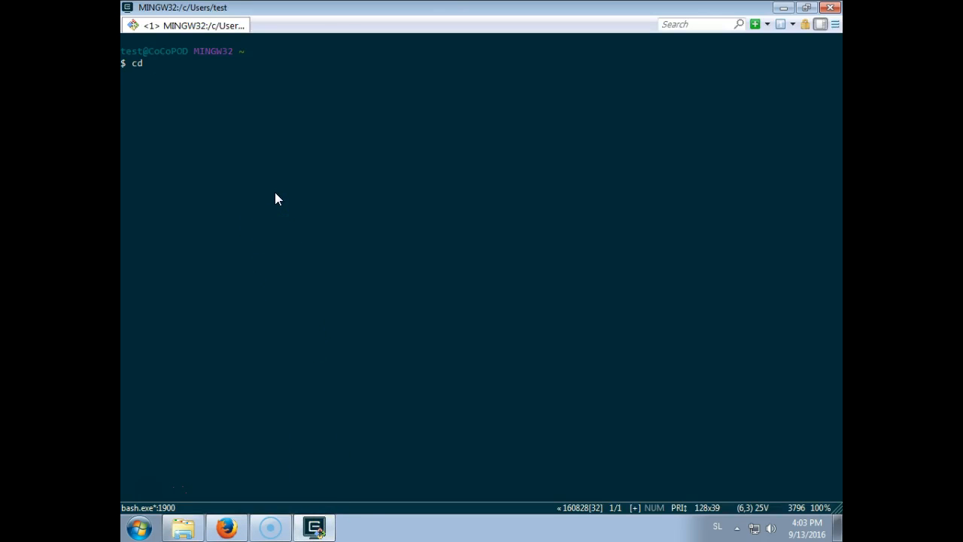
type("'/C/cocopod/examples/TET")
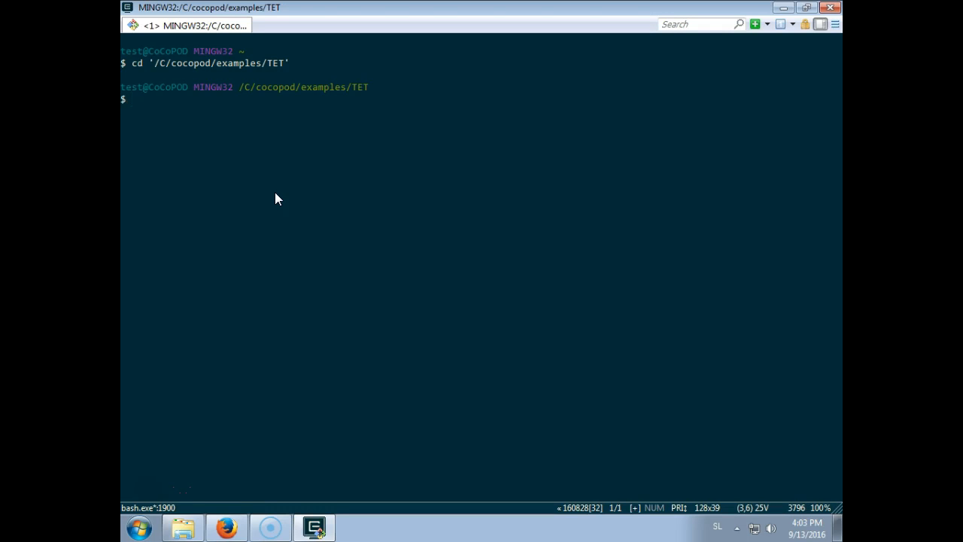
type("jupter notebook")
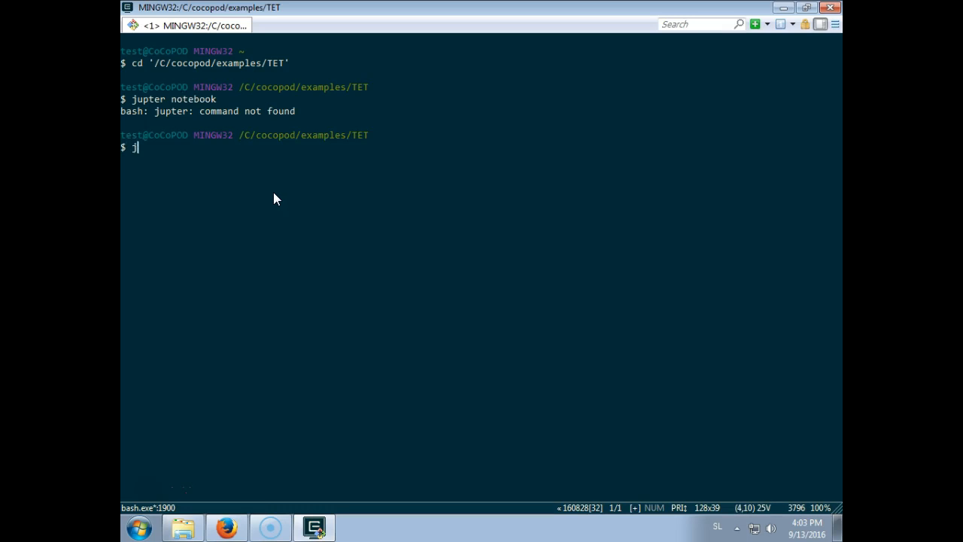
type("upyter note")
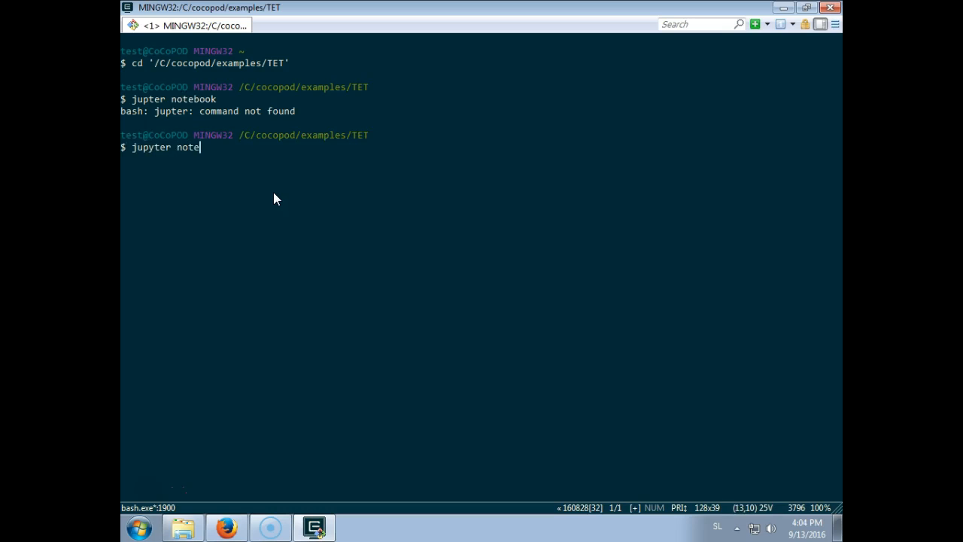
type("book")
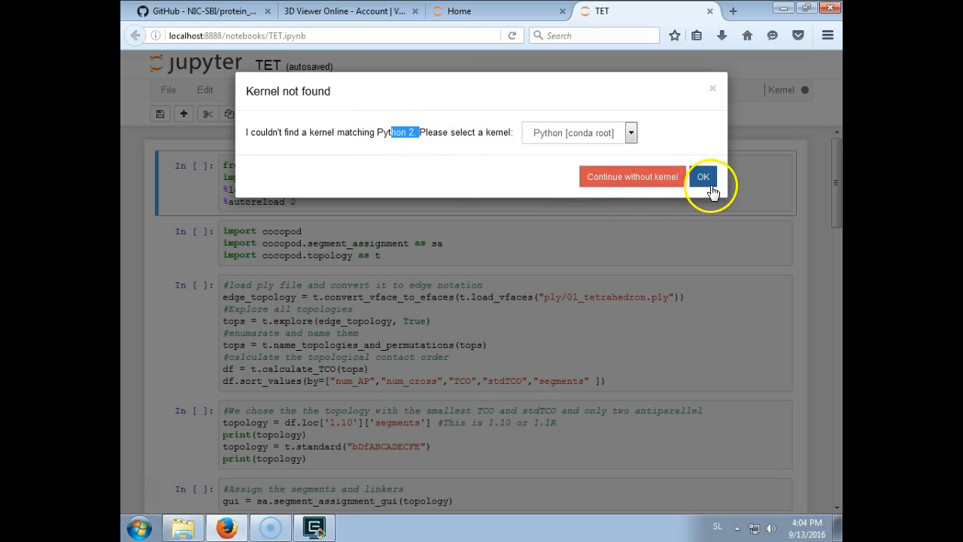
Step: Accept the suggested conda root Python kernel for the TET notebook
left_click(703, 176)
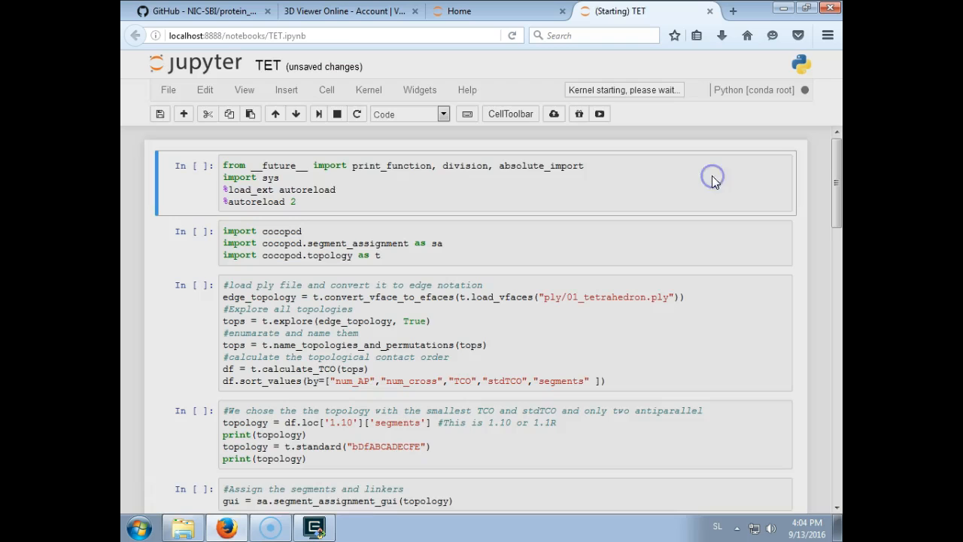
left_click(535, 187)
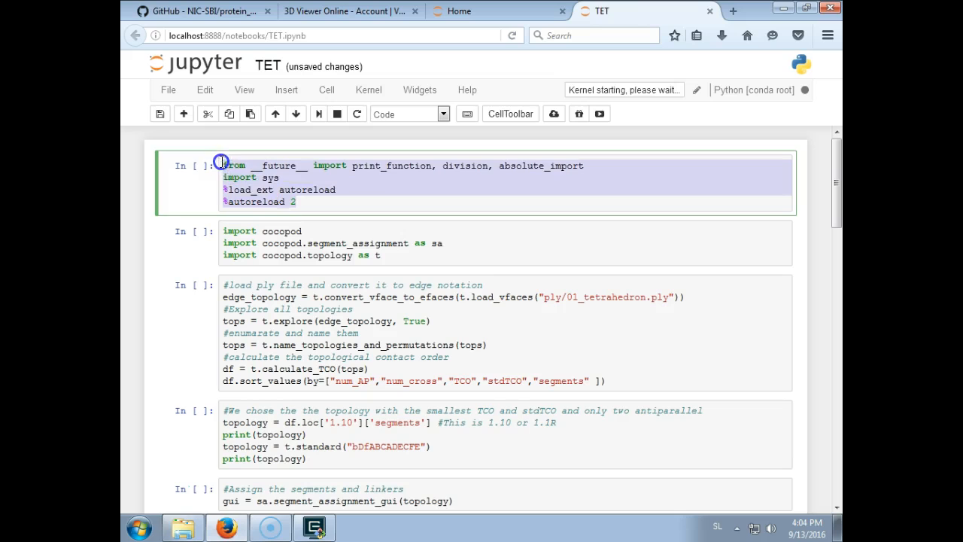
left_click(316, 177)
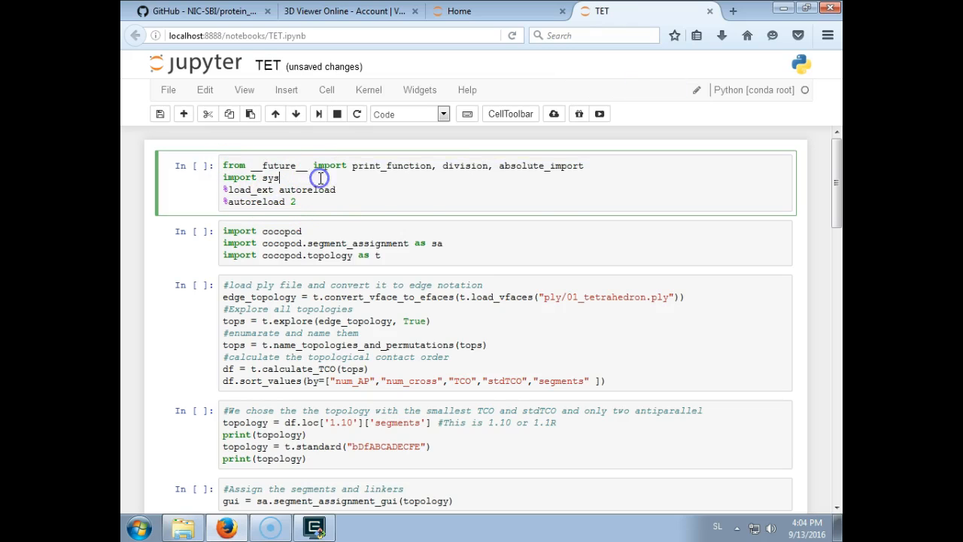
Step: Run the first import cell and the cocopod import cell
key("shift+enter")
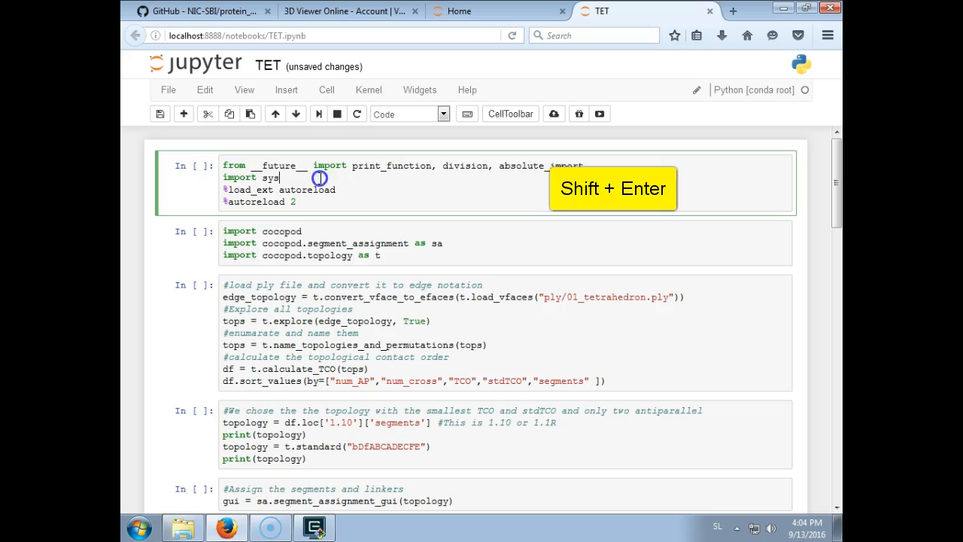
key("shift+enter")
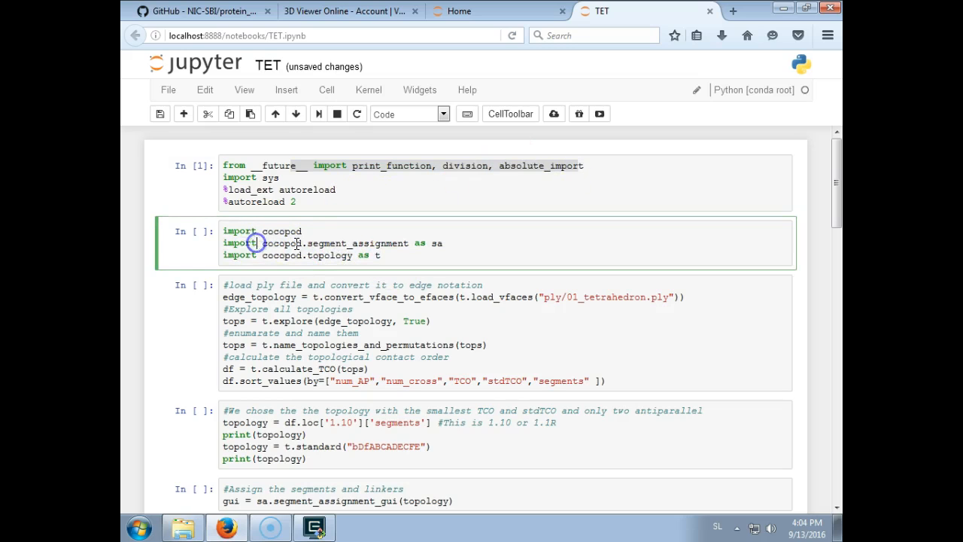
key("Shift+Enter")
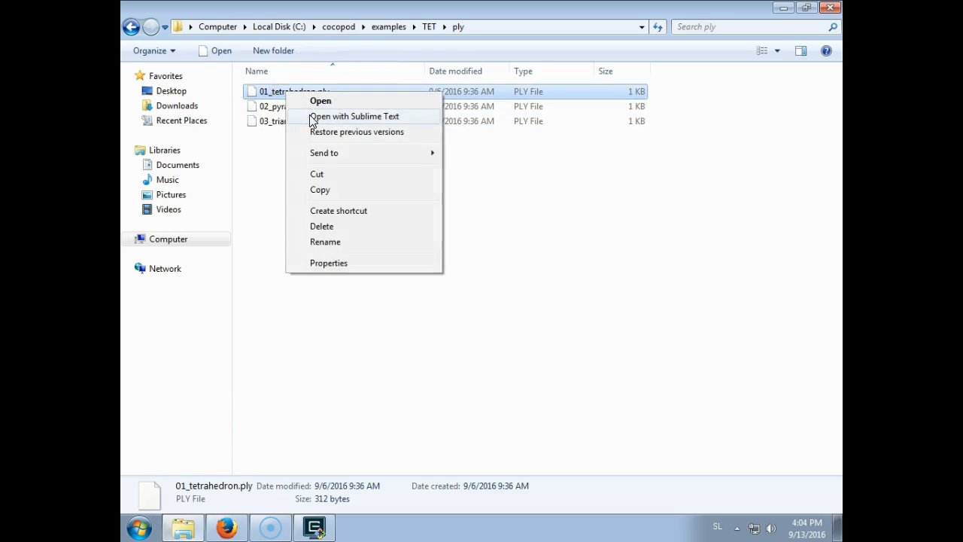
Step: View 01_tetrahedron.ply's vertices and faces in Sublime Text, then bring up 3D Viewer Online
left_click(356, 116)
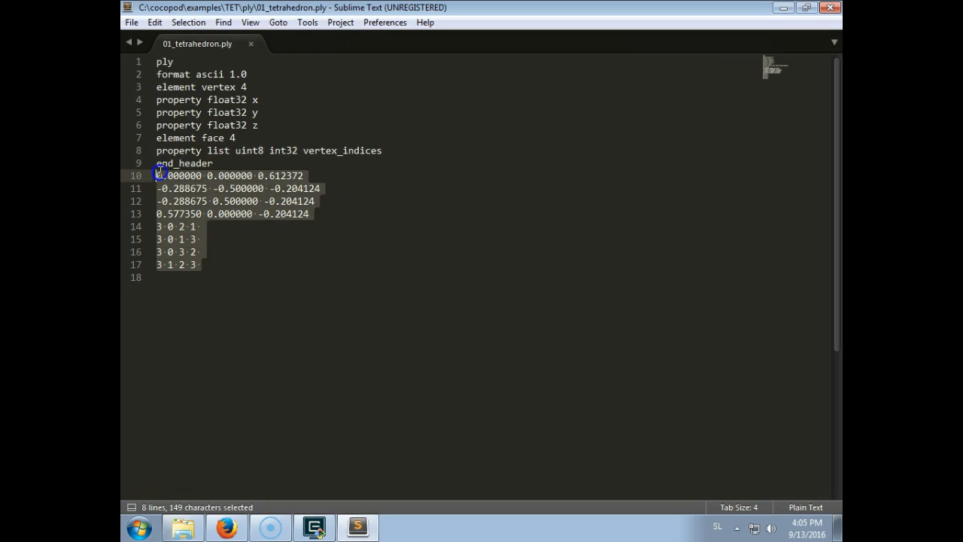
mouse_move(228, 113)
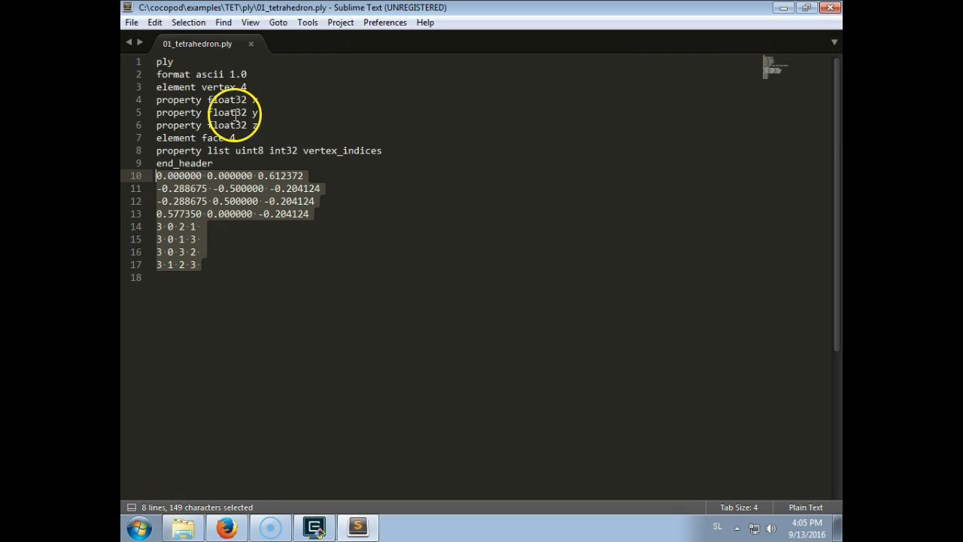
left_click(190, 225)
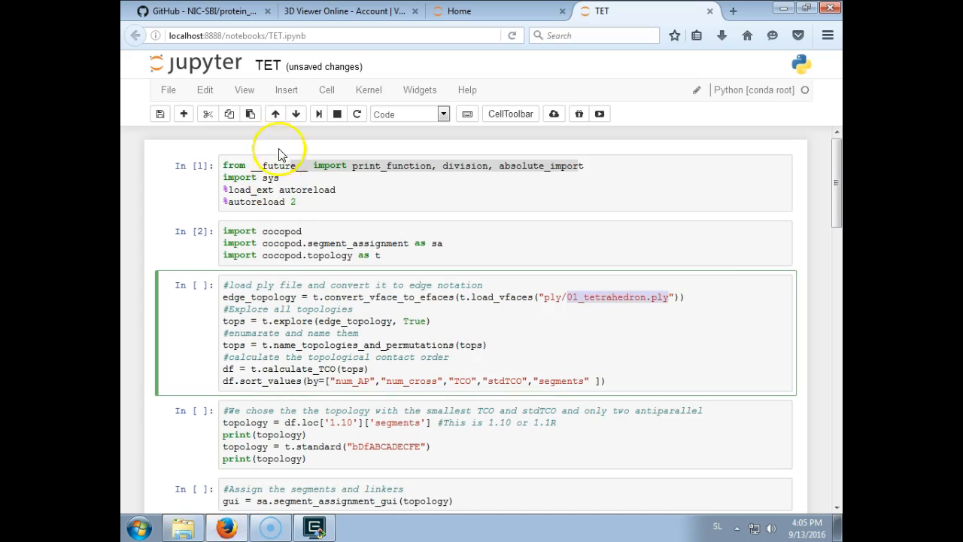
left_click(349, 10)
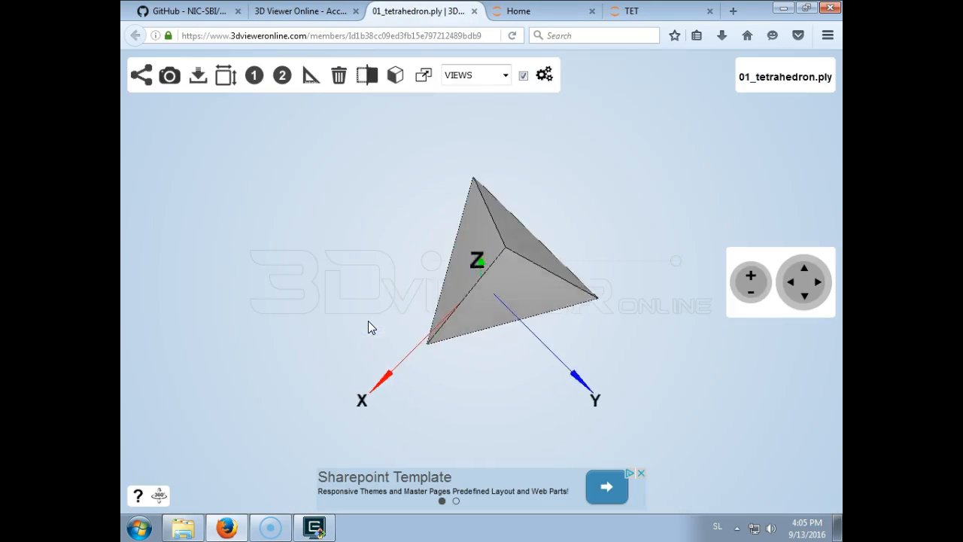
Step: Rotate the tetrahedron to inspect it, then return to the uploaded models list
left_click_drag(369, 328, 479, 366)
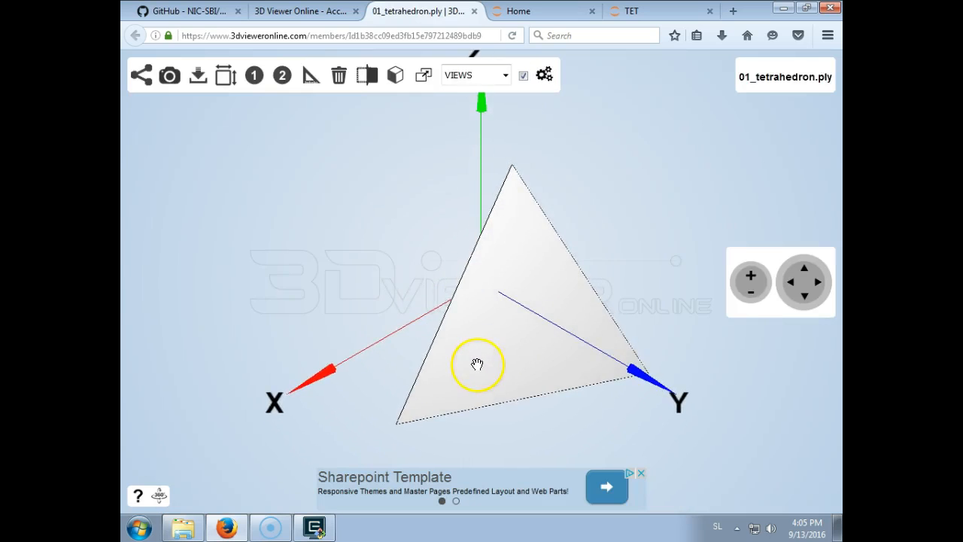
left_click_drag(478, 366, 307, 268)
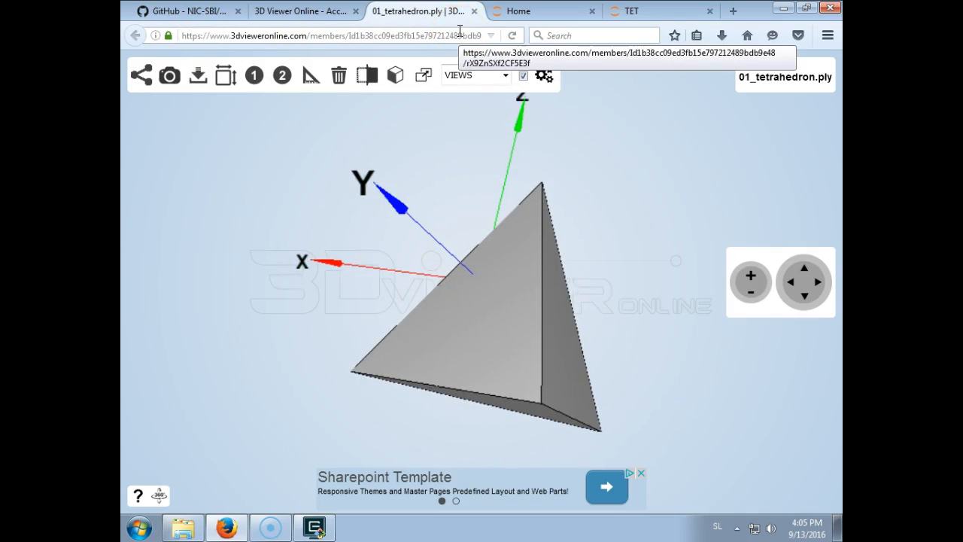
left_click(309, 11)
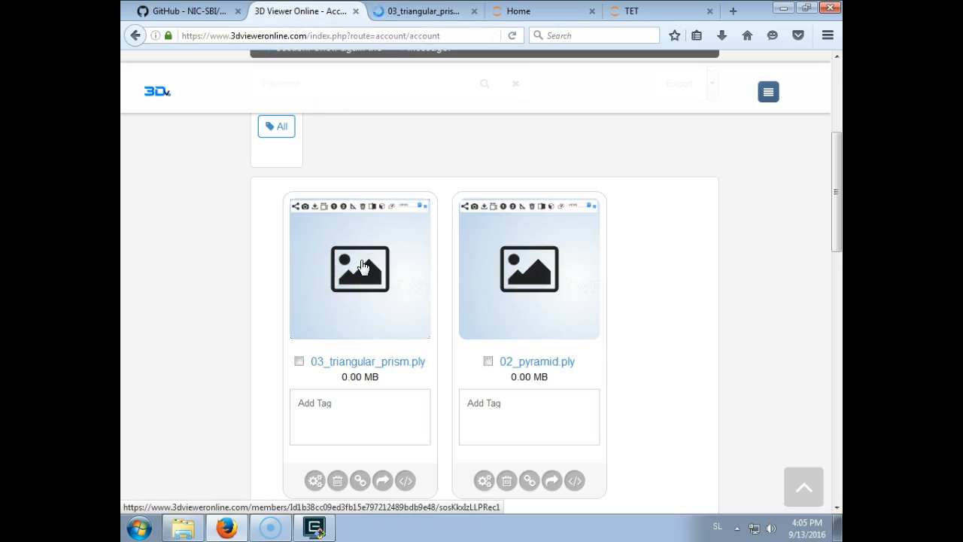
Step: Open 03_triangular_prism.ply, rotate it, and switch back to the GitHub readme
left_click(366, 361)
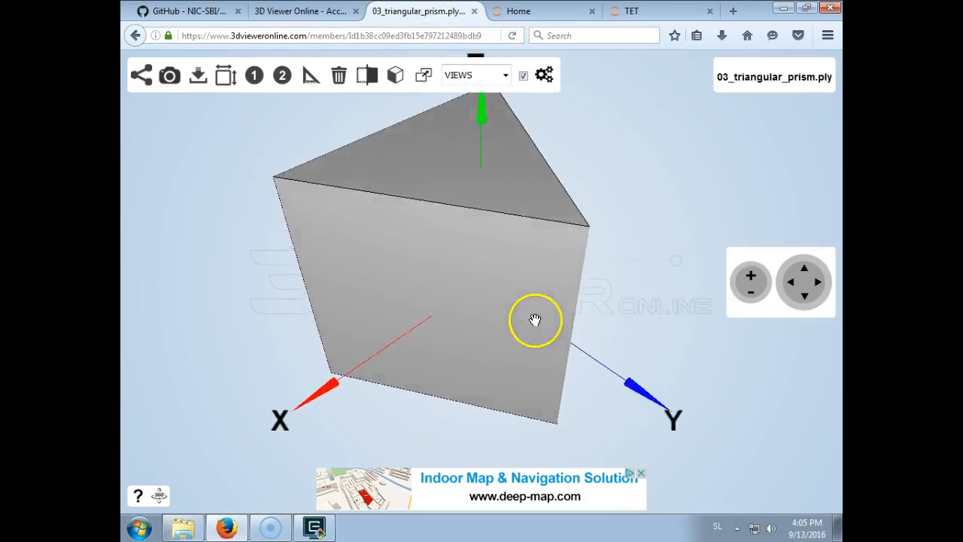
left_click_drag(535, 319, 238, 113)
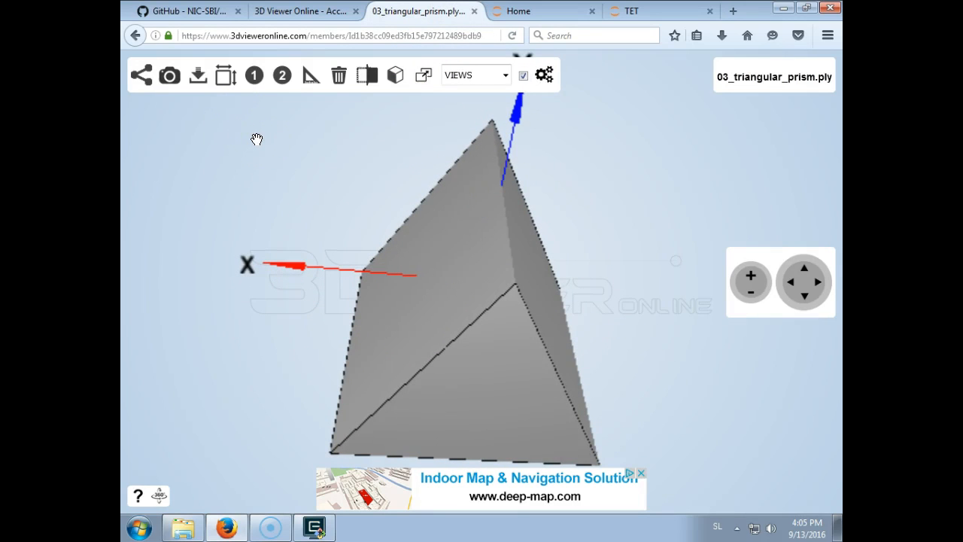
left_click(184, 16)
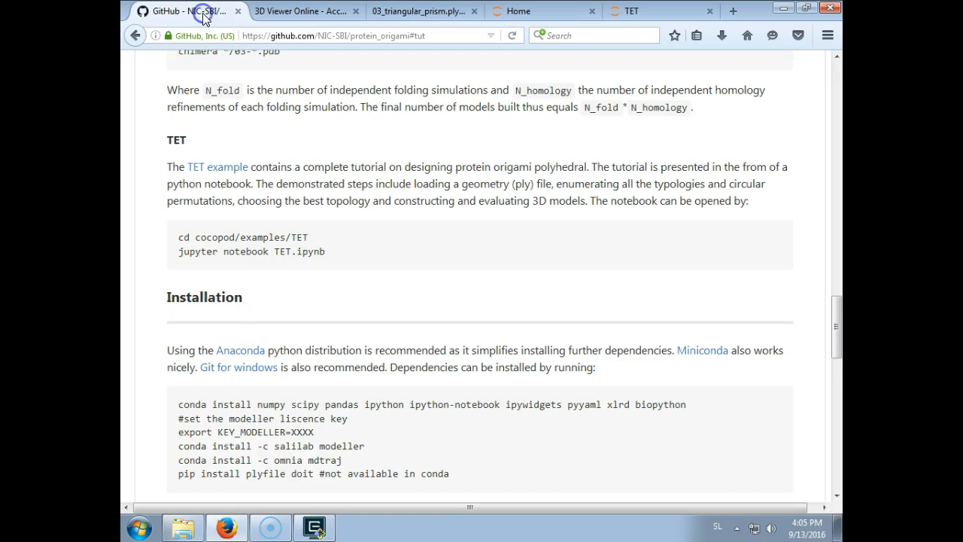
mouse_move(614, 15)
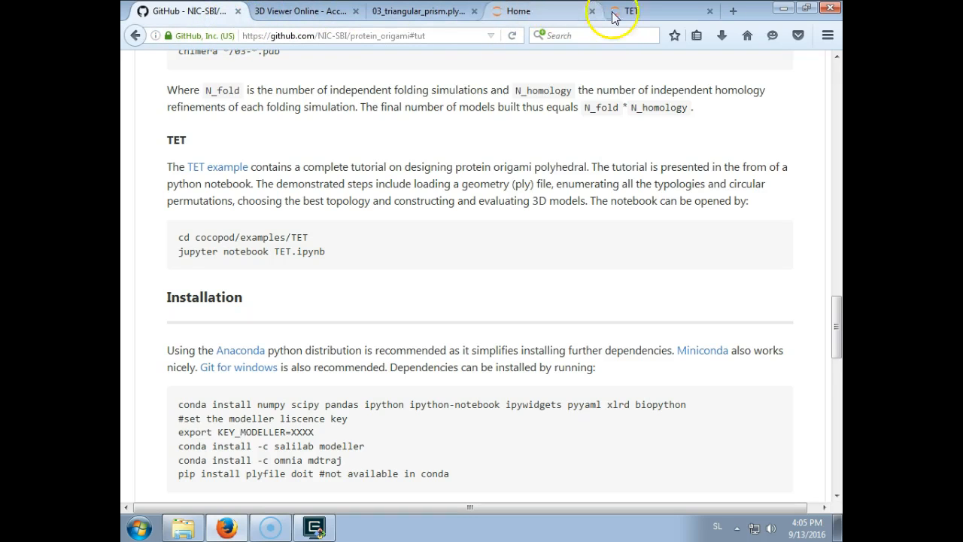
Step: Scroll through the Out[3] topology DataFrame sorted by num_AP, num_cross and TCO to the topology 1.10 cell
left_click(638, 9)
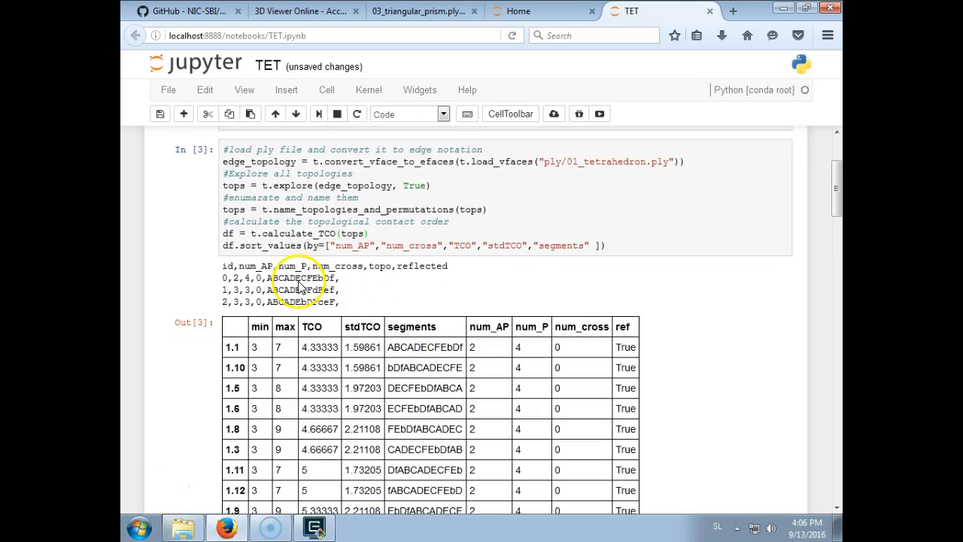
scroll("down", 3)
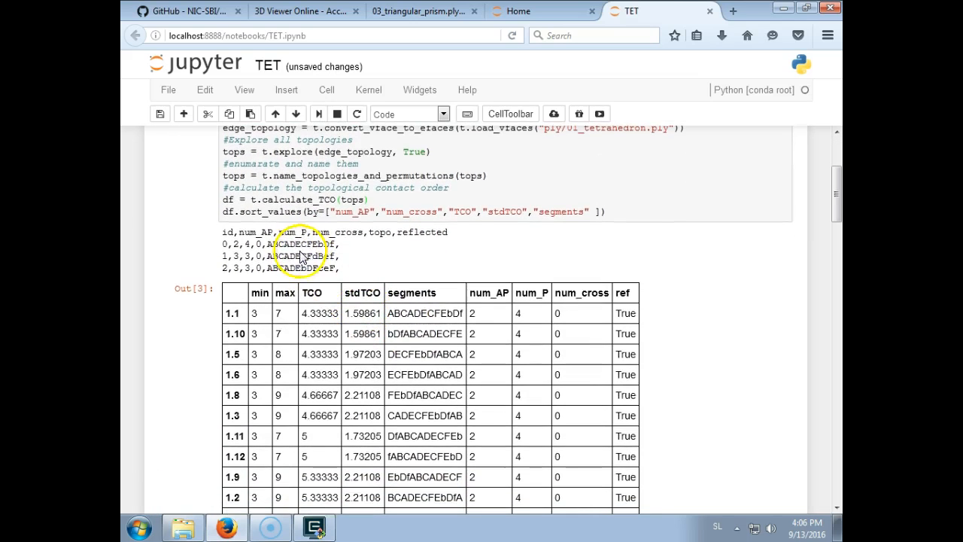
mouse_move(408, 323)
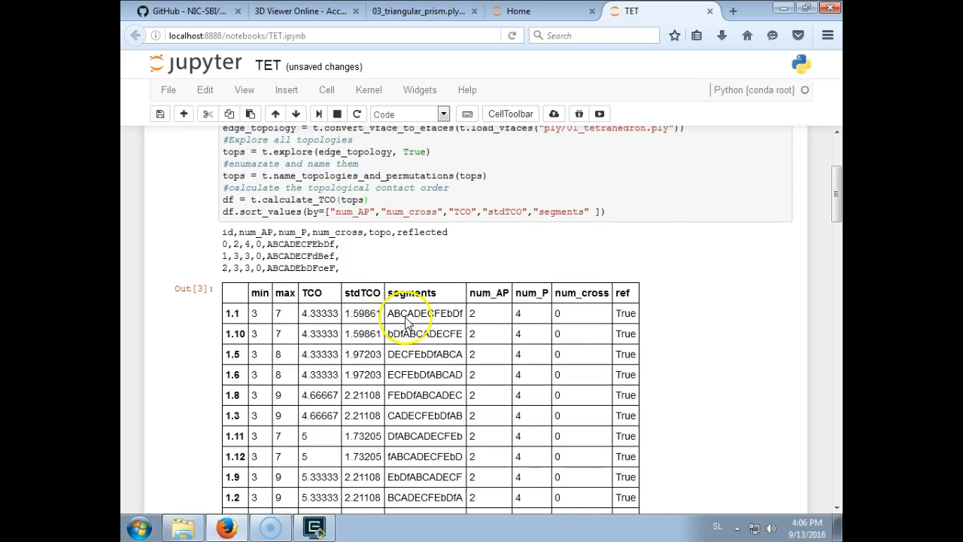
scroll("down", 3)
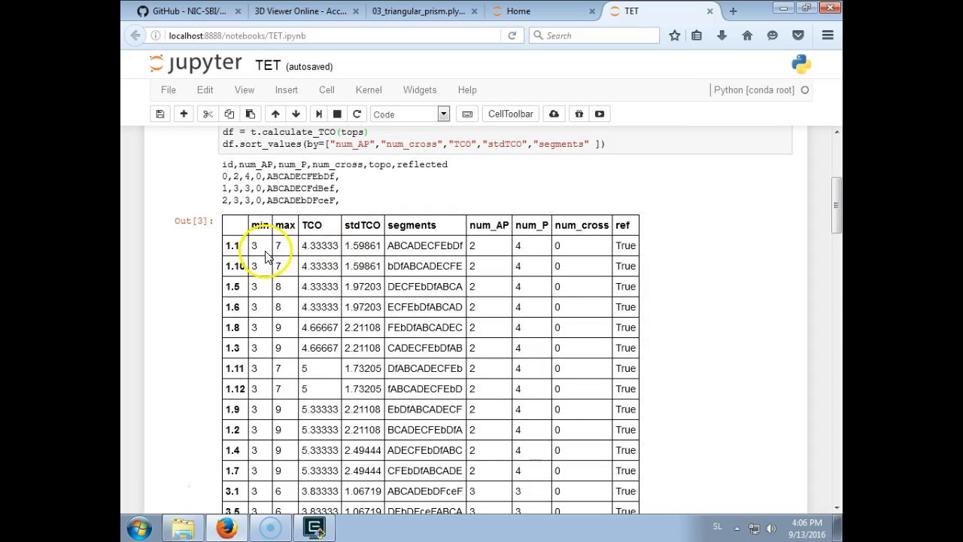
mouse_move(345, 249)
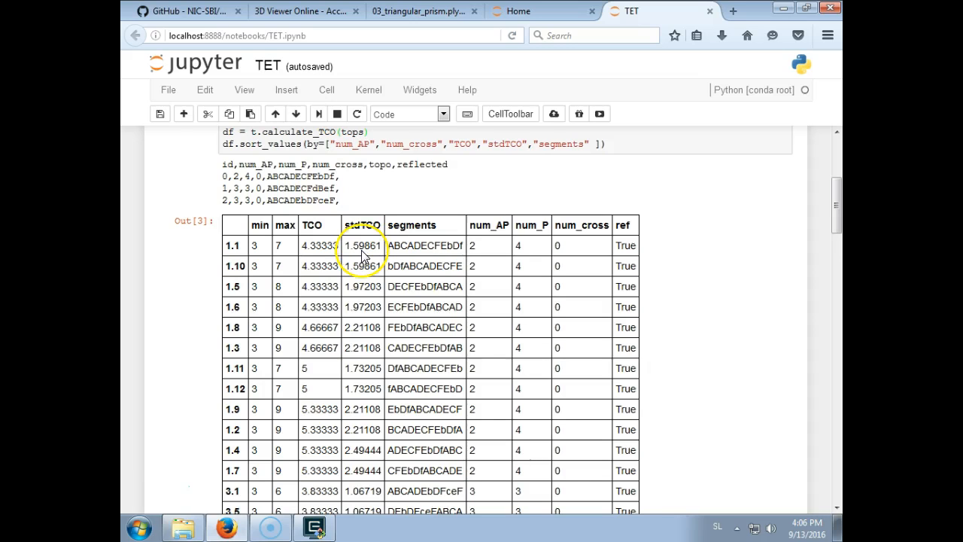
mouse_move(454, 248)
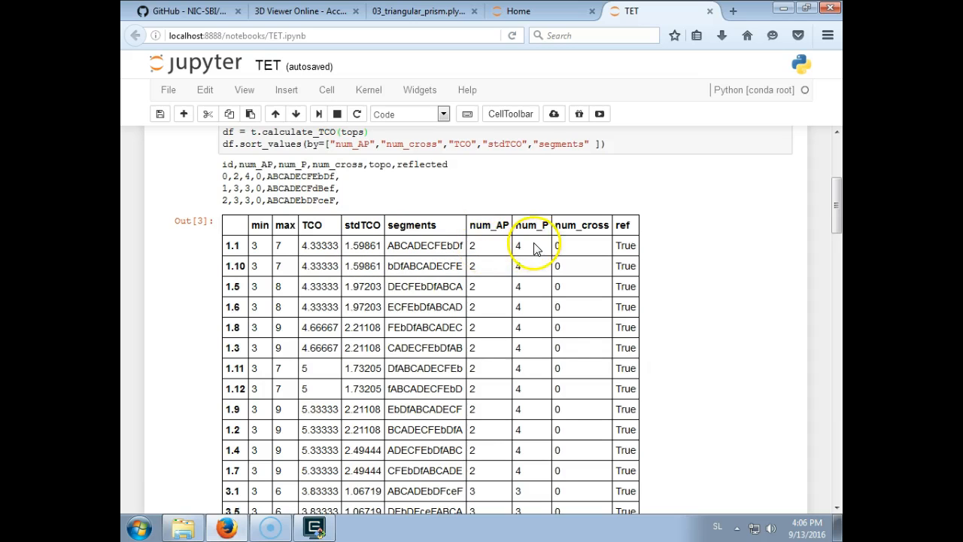
mouse_move(557, 252)
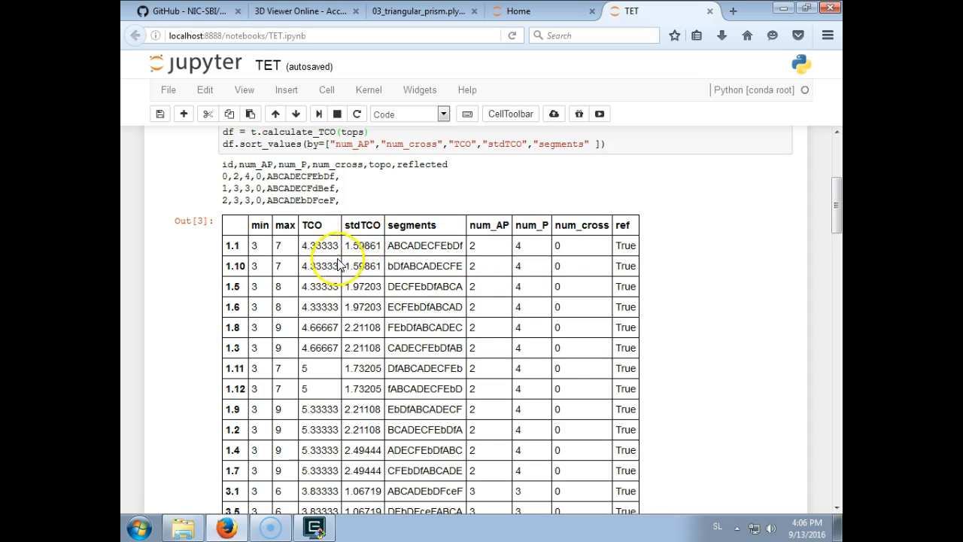
scroll("down", 3)
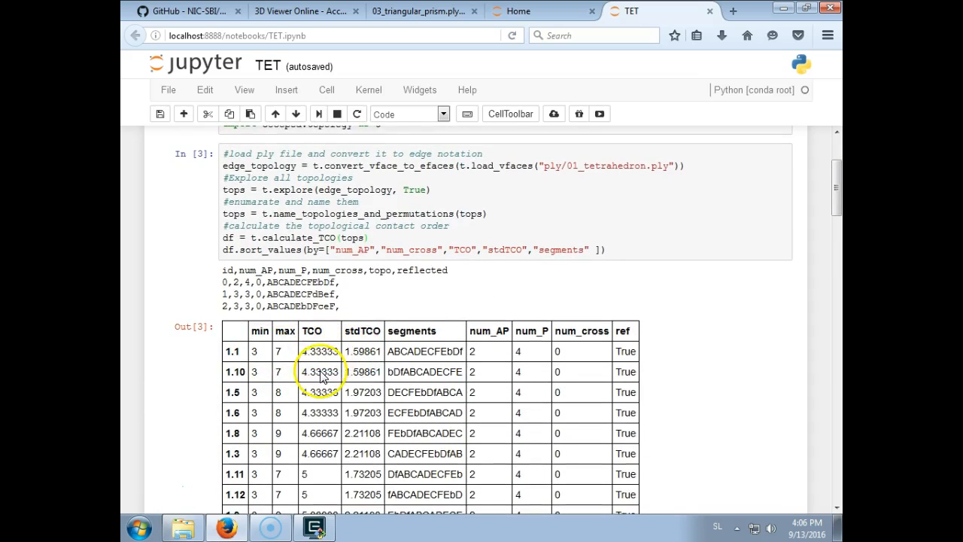
scroll("down", 3)
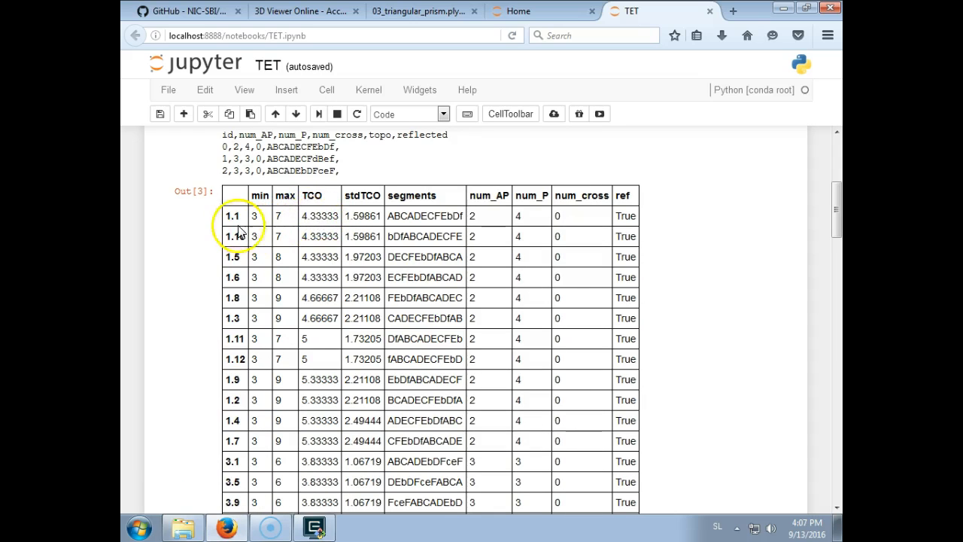
scroll("down", 3)
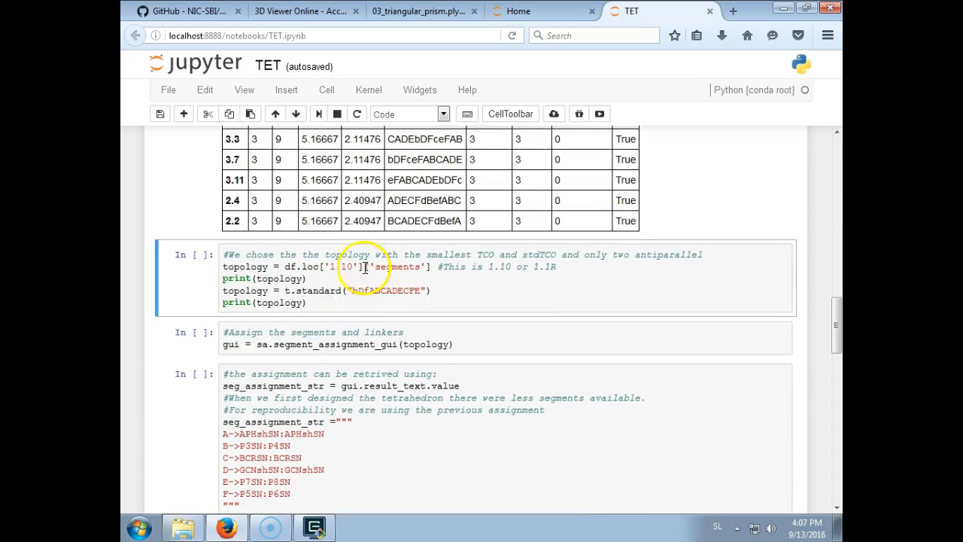
Step: Run the 'We chose the topology' cell for 1.10, printing ABCDaEDBFEcF
left_click(291, 290)
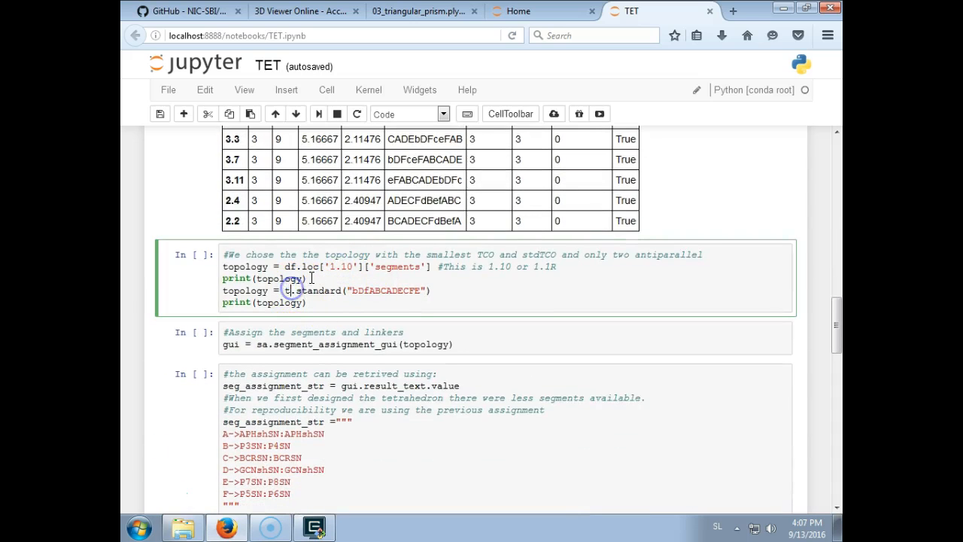
key("Shift+Enter")
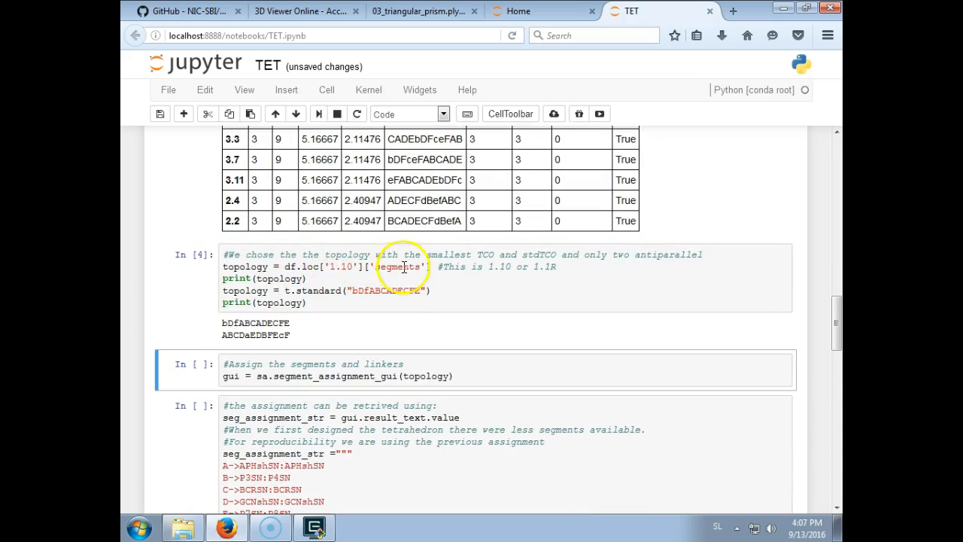
left_click(355, 291)
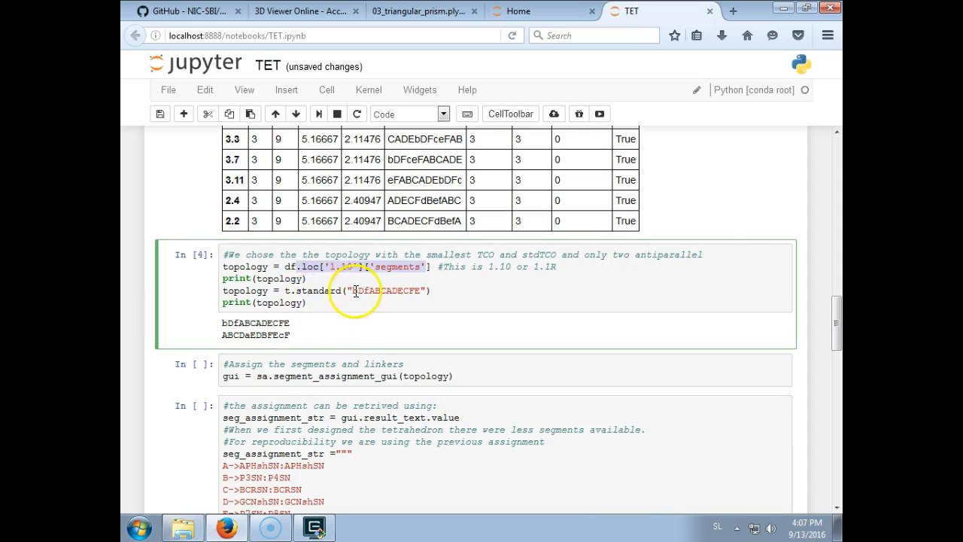
mouse_move(409, 292)
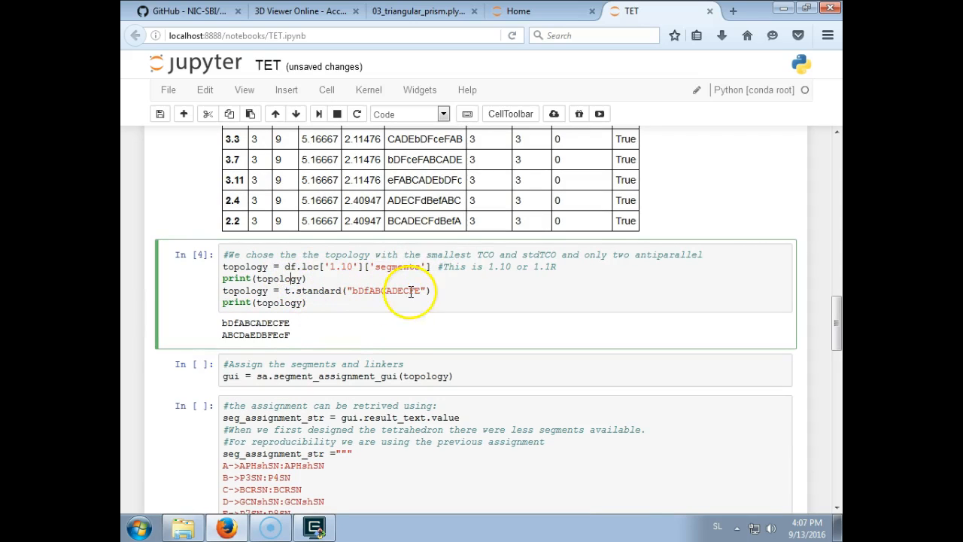
mouse_move(289, 314)
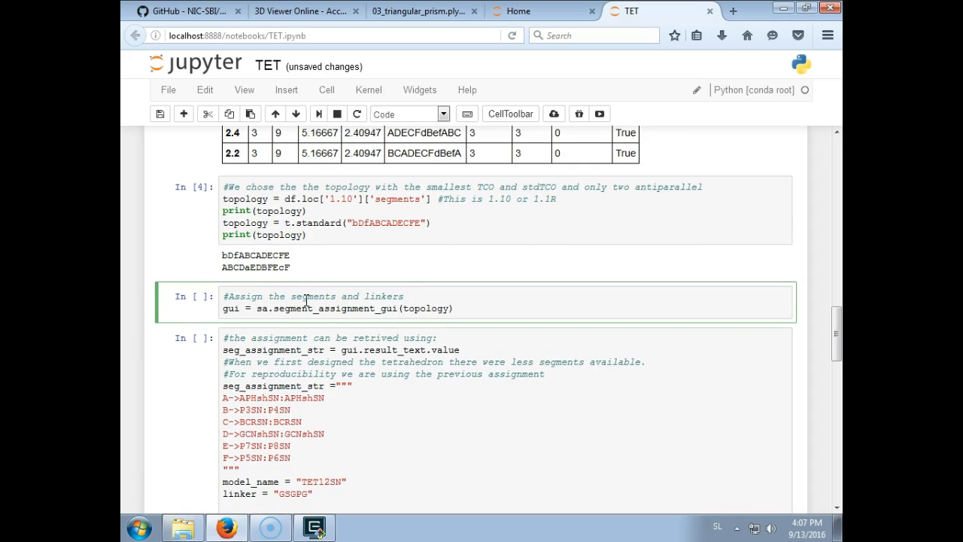
Step: Run the segment_assignment_gui cell and assign APHsh to edge A and BCR to edge C
key("Shift+Enter")
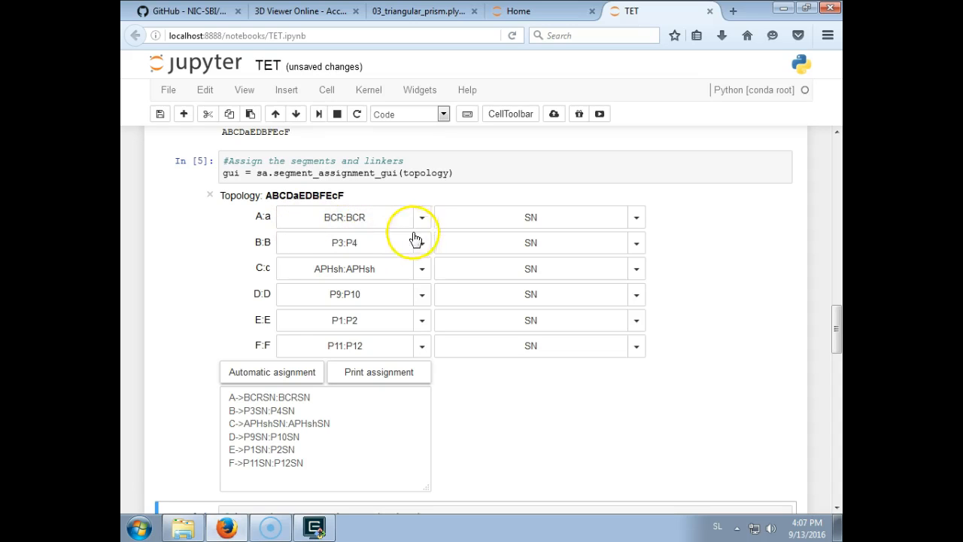
left_click(272, 372)
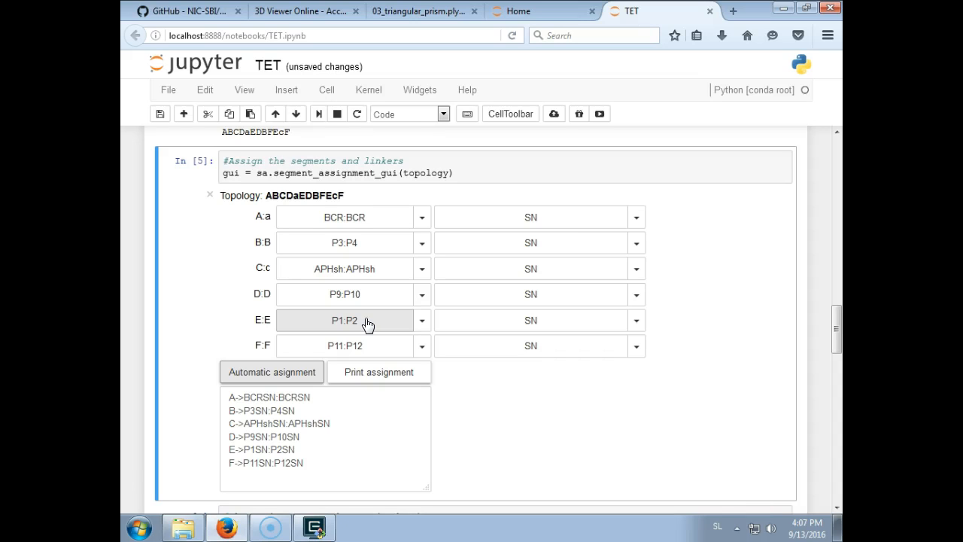
left_click(422, 217)
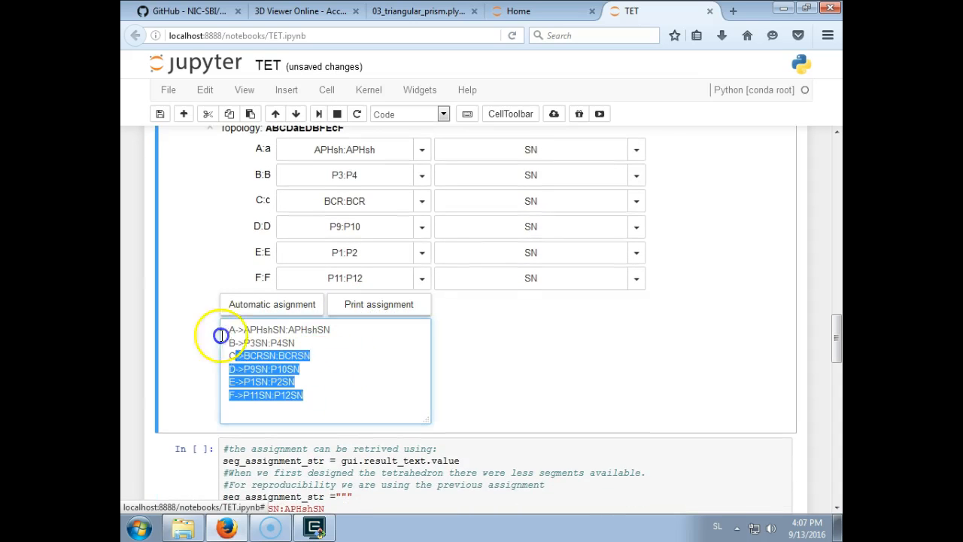
scroll("down", 3)
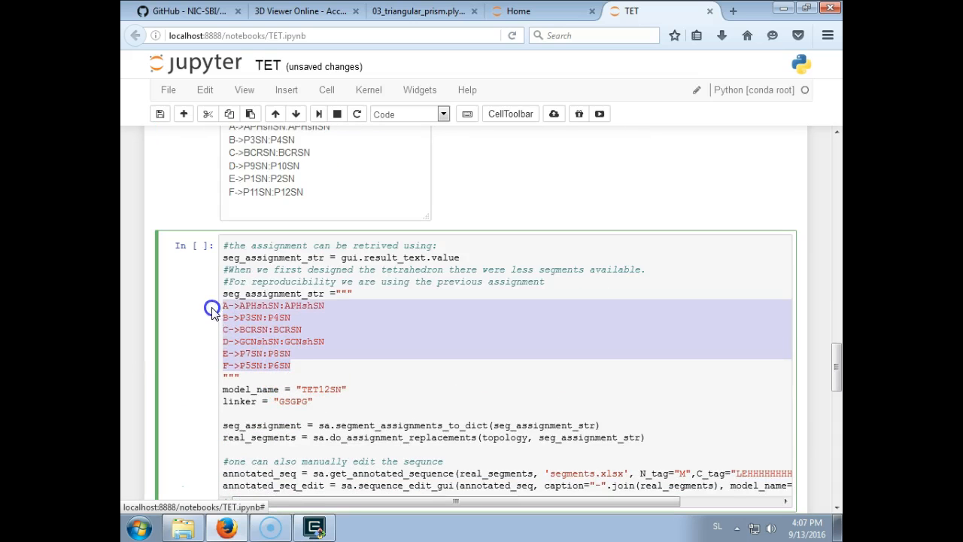
scroll("down", 3)
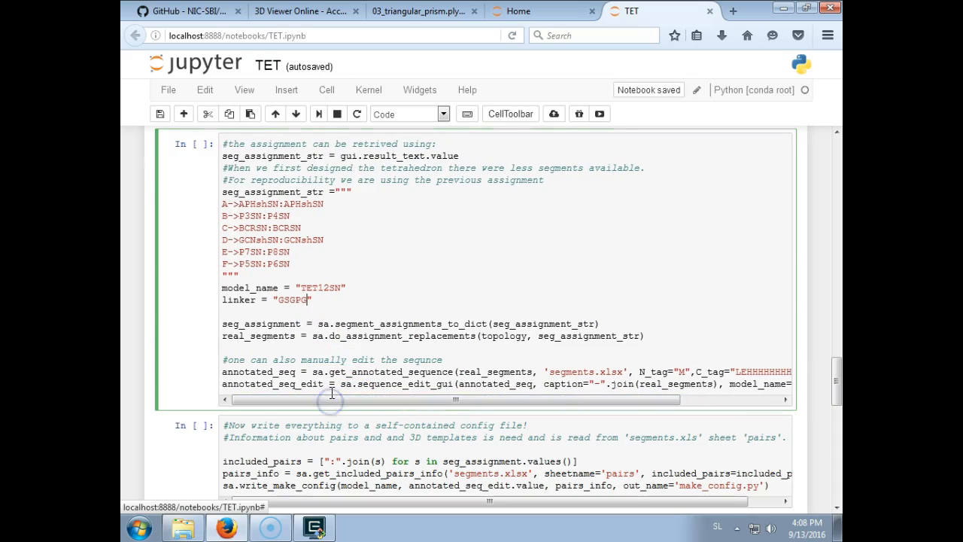
Step: Switch to Windows Explorer and go up to the TET example folder
left_click(185, 527)
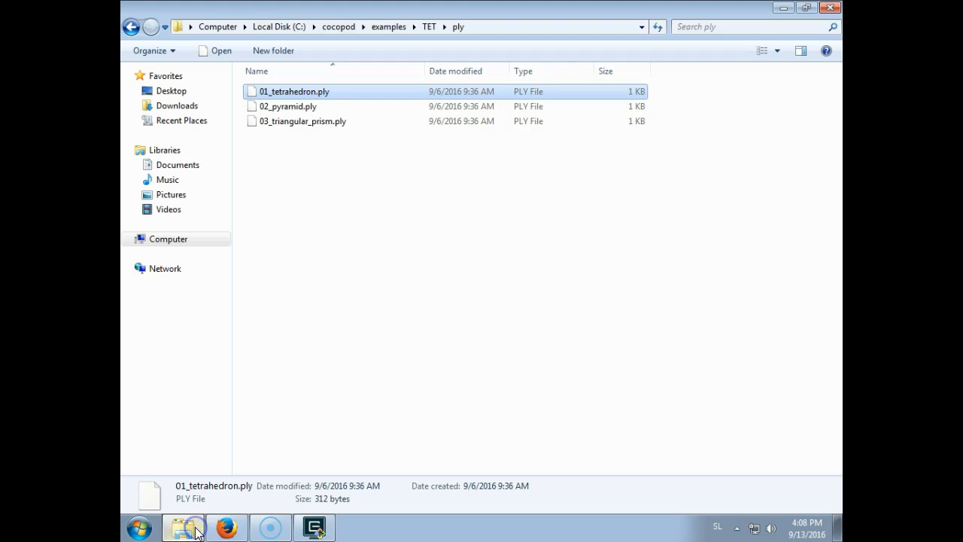
left_click(431, 28)
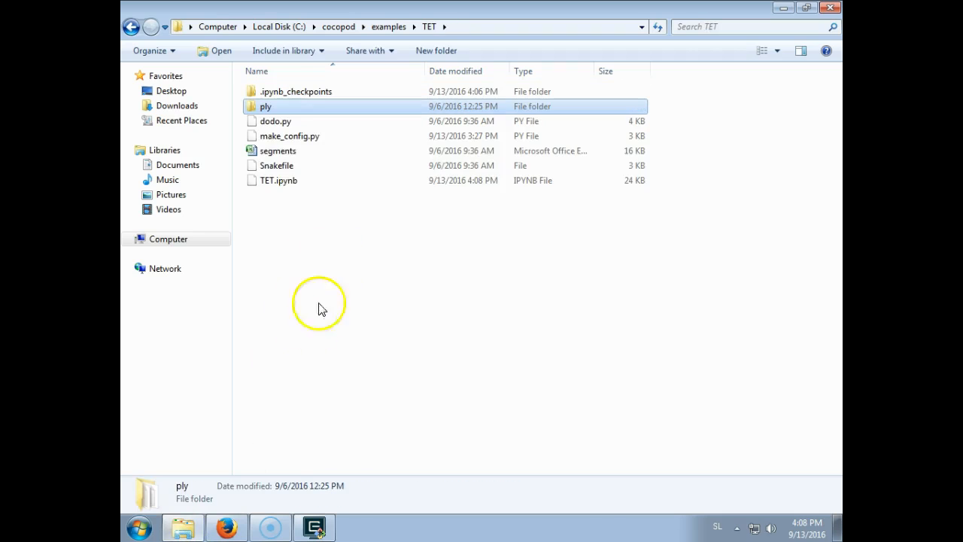
Step: Open segments.xlsx and review the segment sequences sheet, then the pairs sheet
double_click(277, 150)
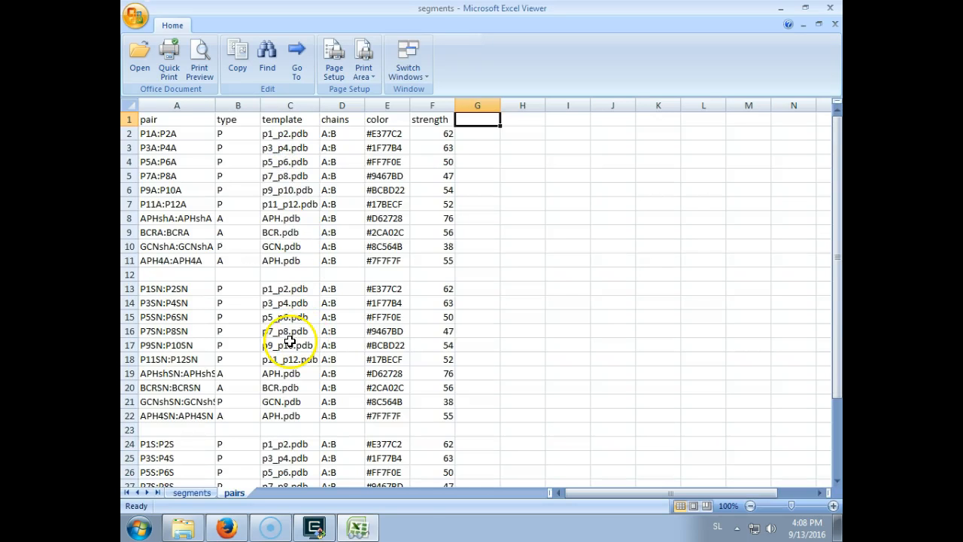
left_click(191, 492)
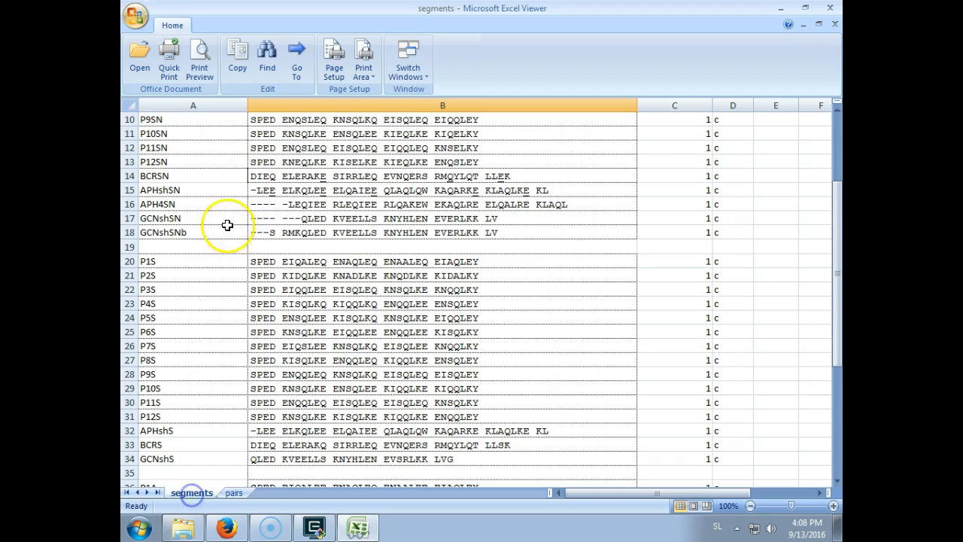
scroll("down", 3)
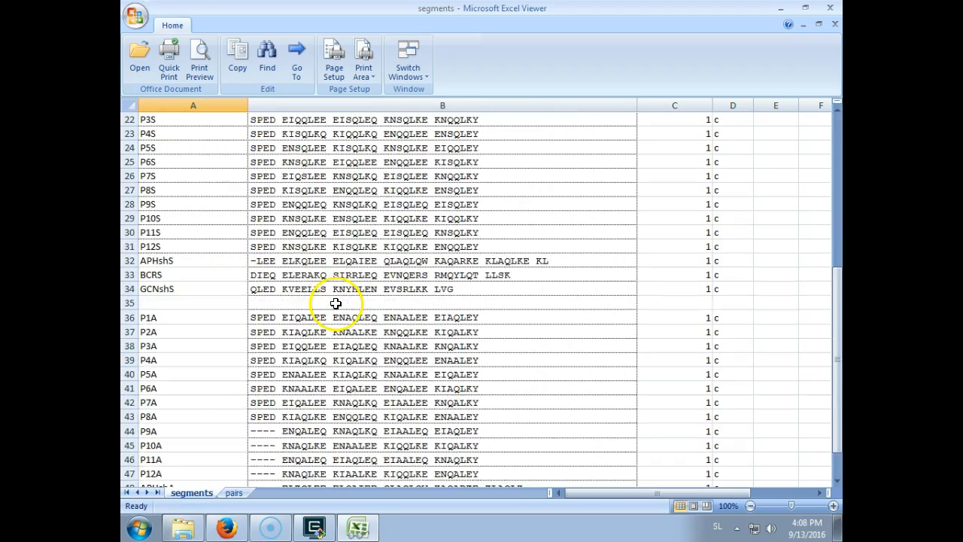
left_click(235, 492)
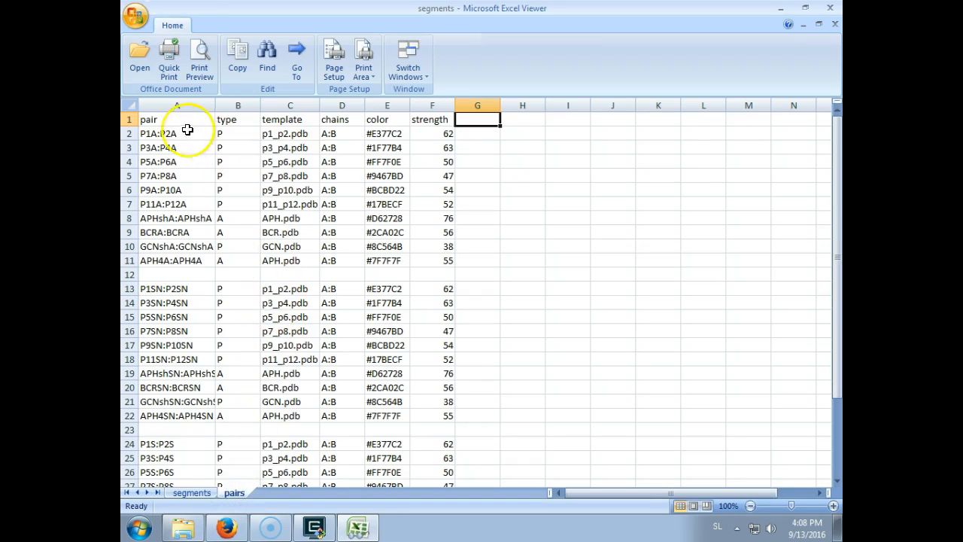
Step: Inspect the first pair P1A:P2A's name, template file and type, then return to the TET folder
left_click(164, 133)
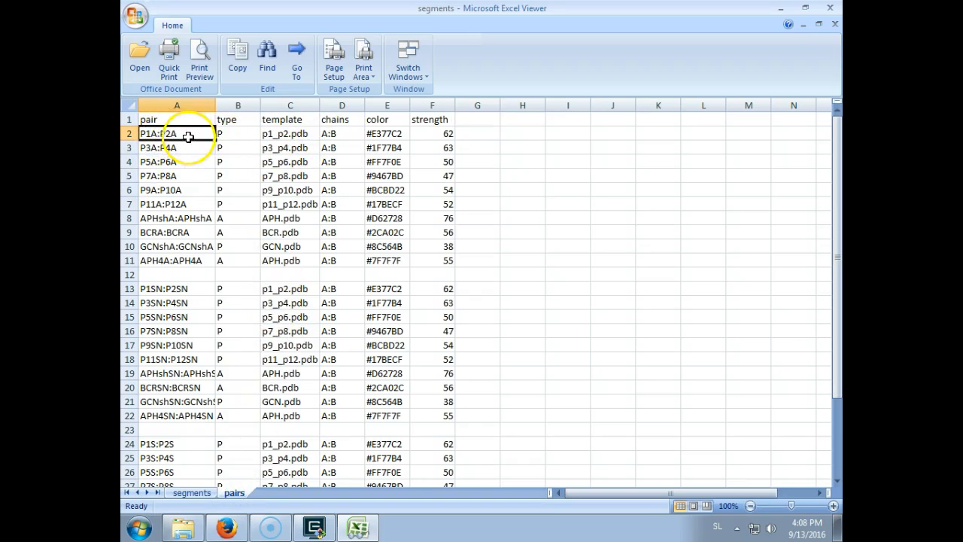
left_click(289, 133)
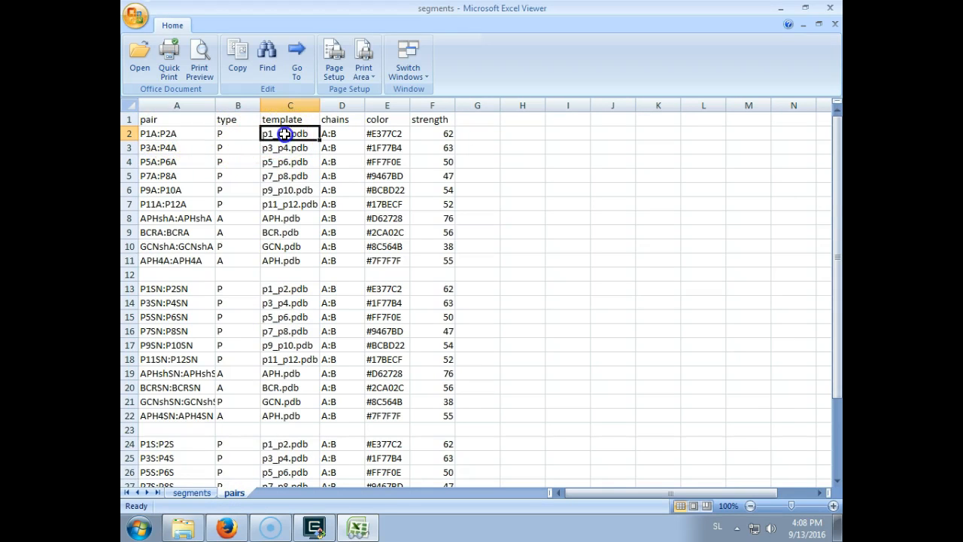
left_click(238, 132)
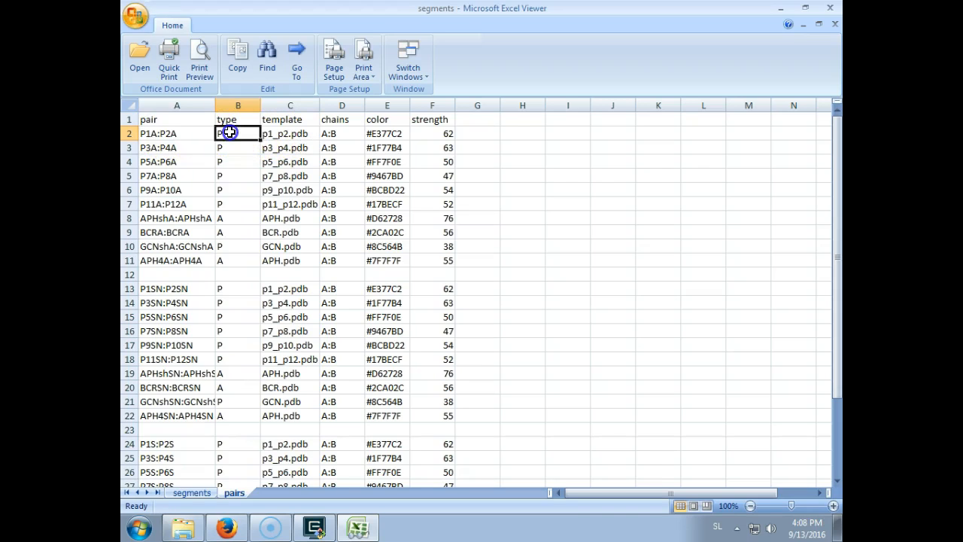
left_click(289, 133)
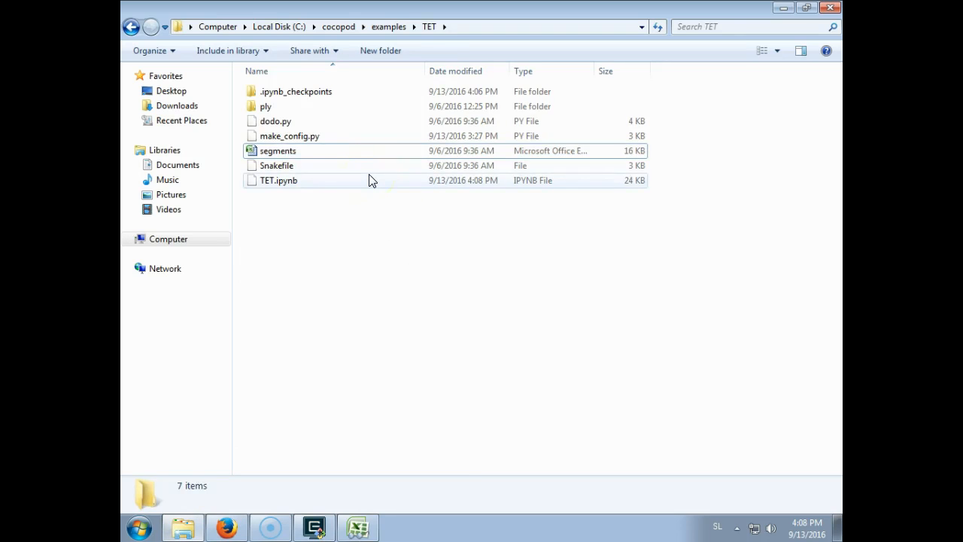
Step: Browse from cocopod up to drive C, then back through examples to select TET
left_click(337, 27)
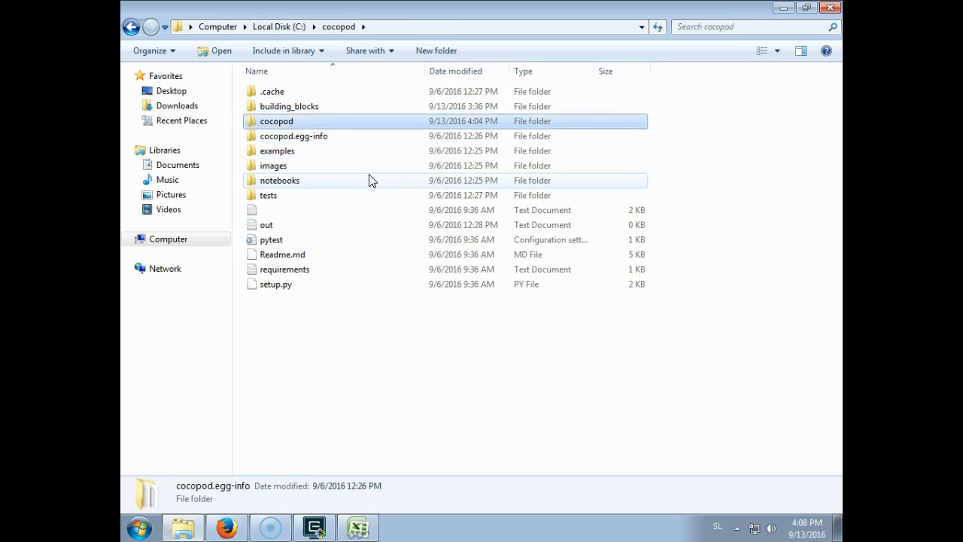
double_click(287, 106)
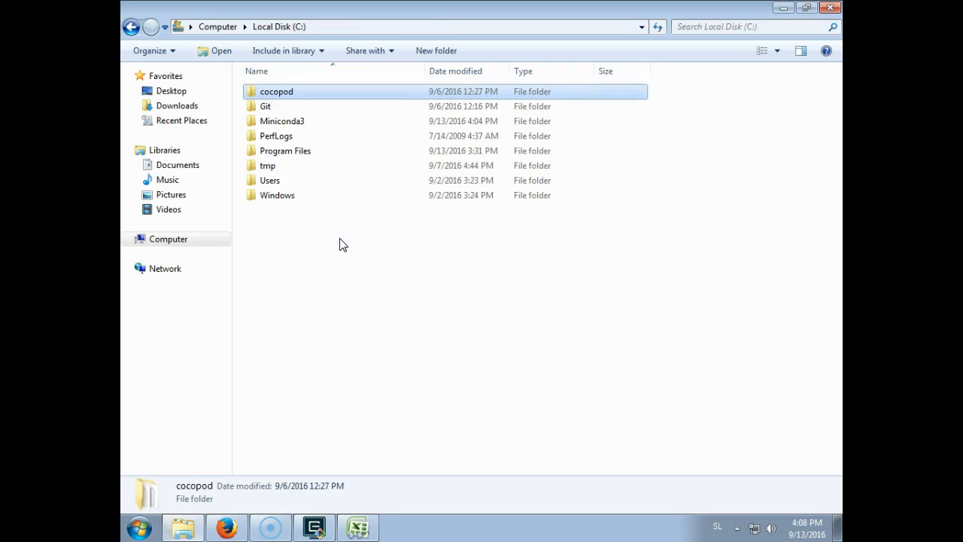
double_click(274, 92)
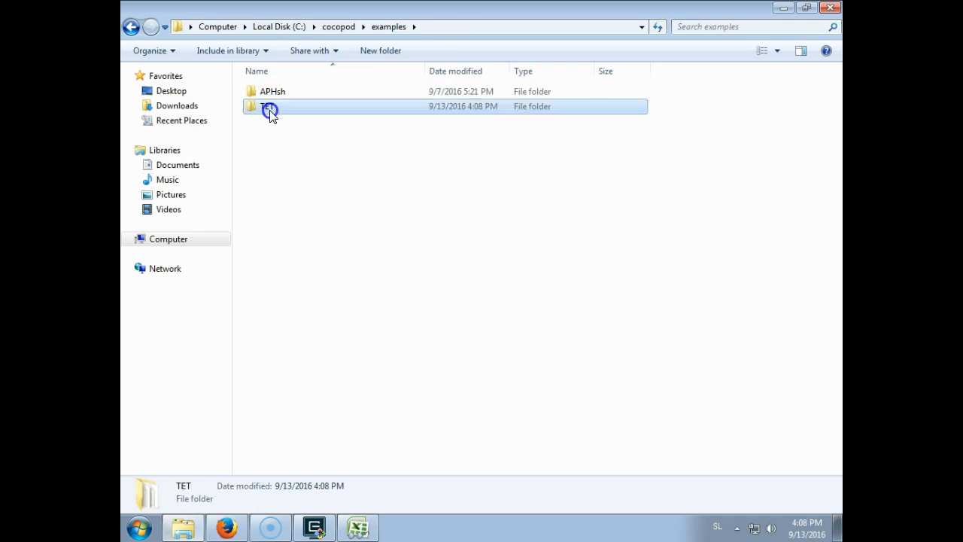
left_click(223, 527)
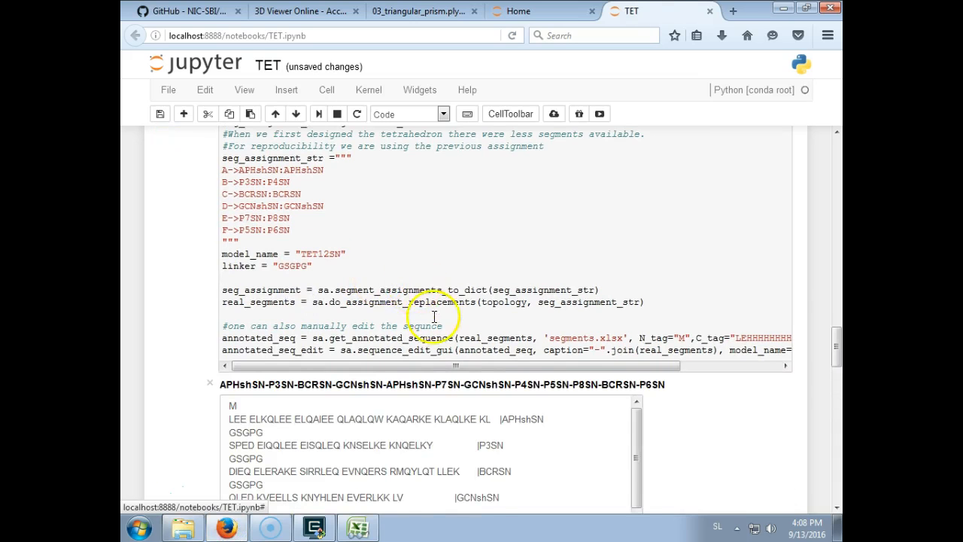
Step: Scroll past the printed segment assignment text down to the sequence edit widget
scroll("down", 3)
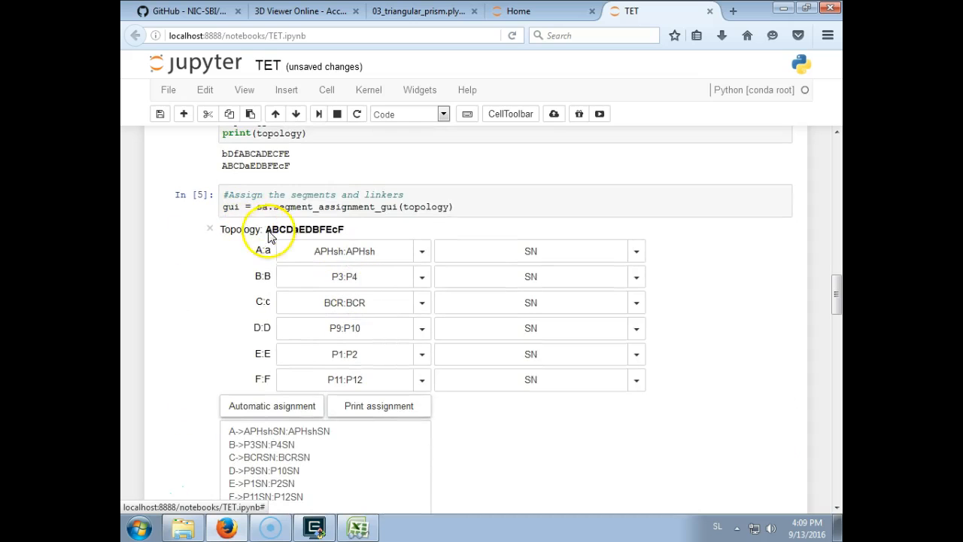
scroll("down", 3)
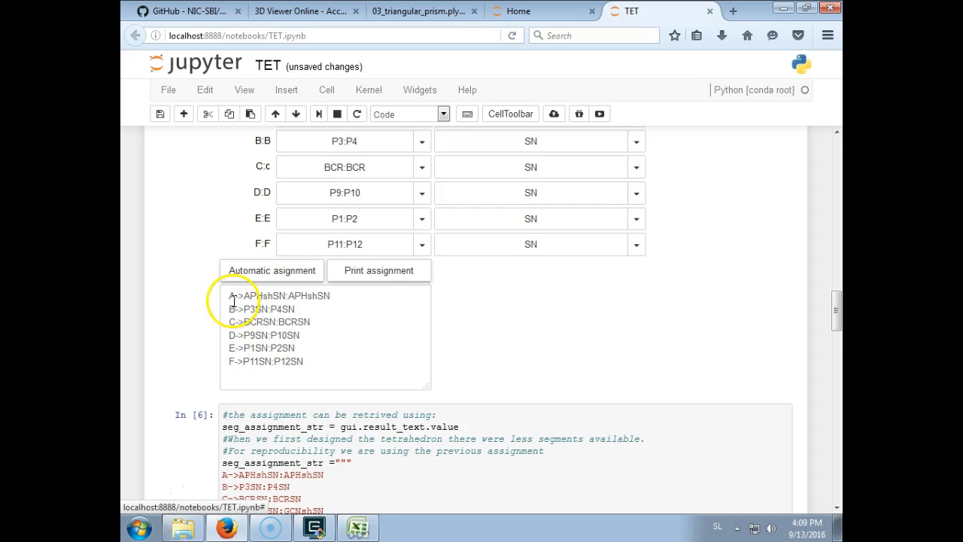
left_click_drag(229, 295, 301, 362)
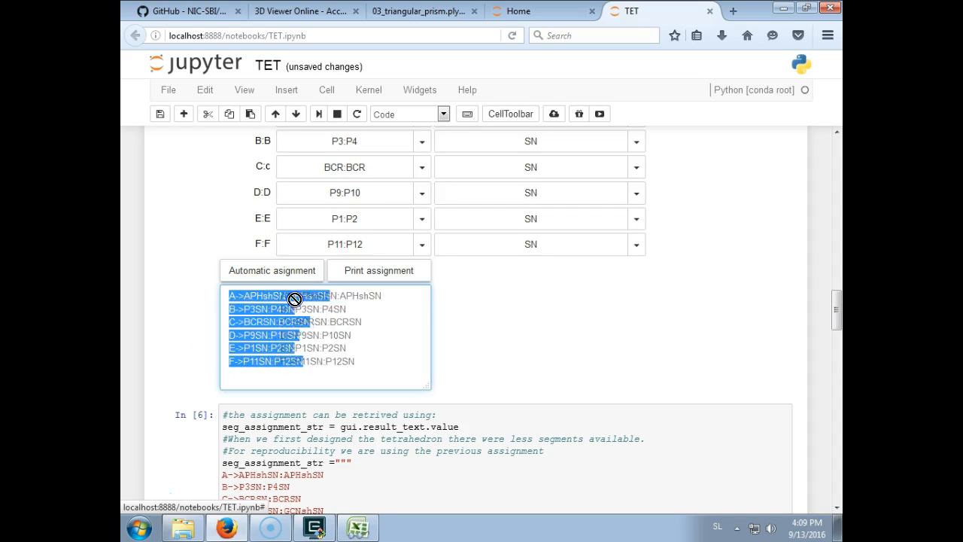
scroll("down", 3)
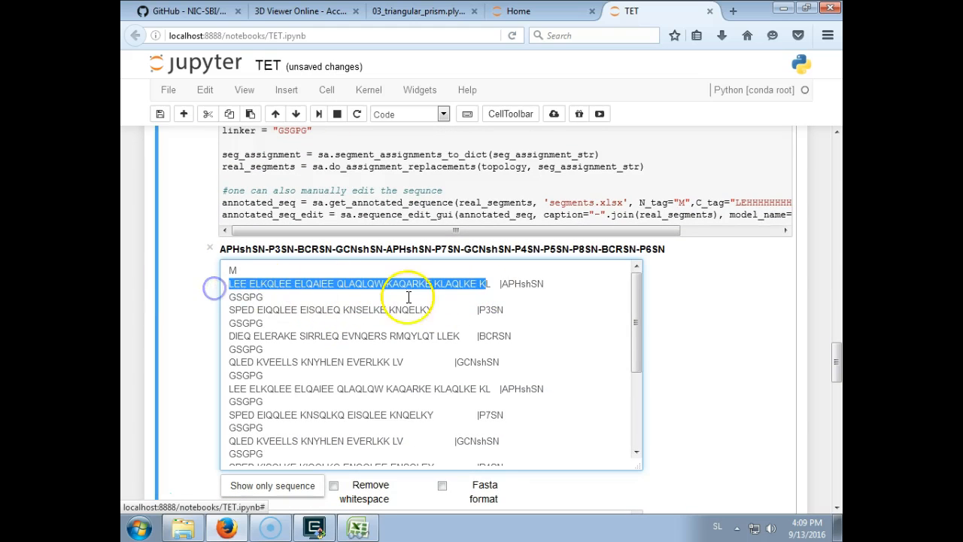
scroll("down", 3)
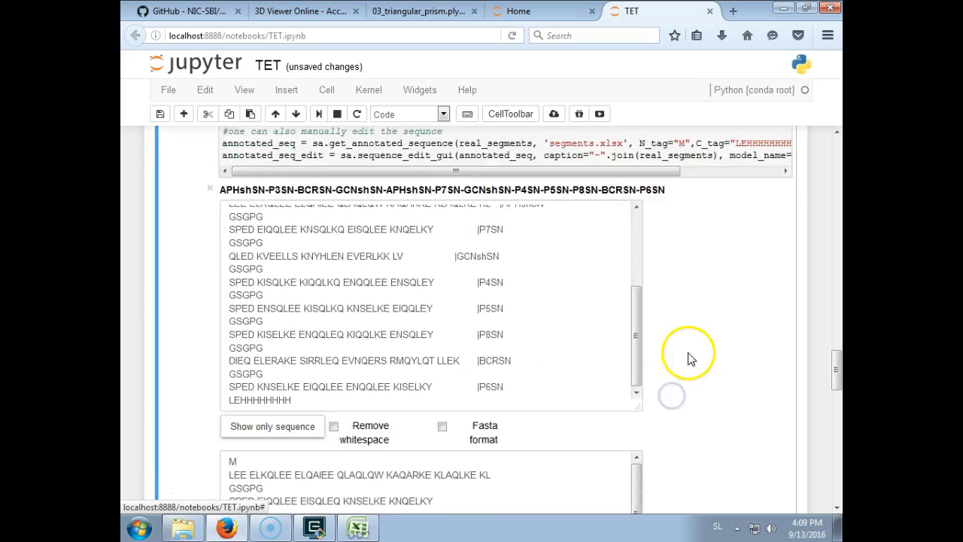
scroll("down", 3)
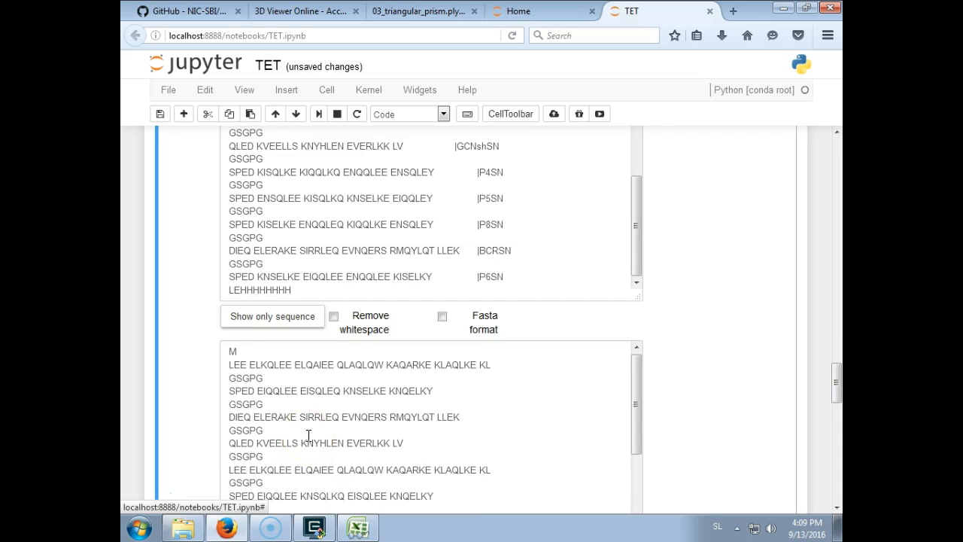
Step: Show only the joined sequence in FASTA format with the TET12SN header, keeping block spacing
left_click(334, 317)
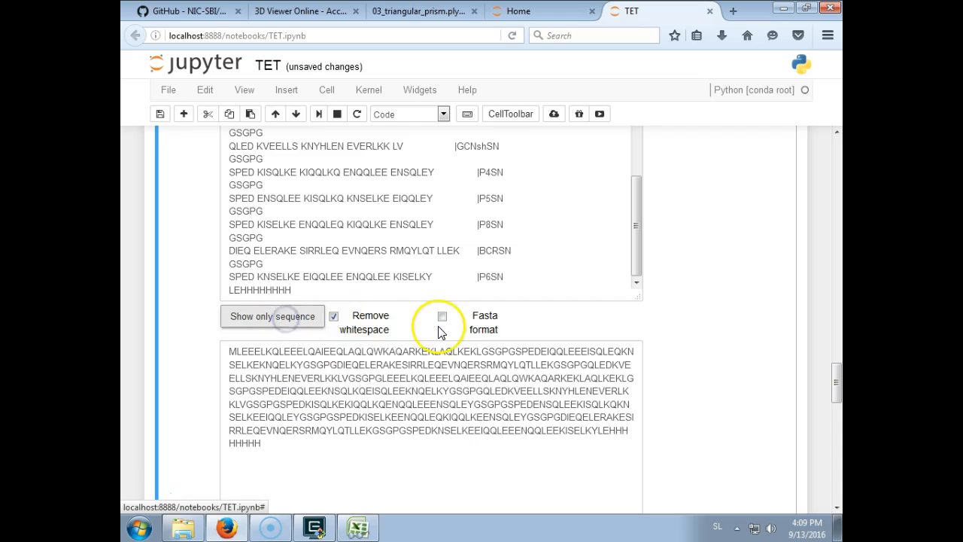
left_click(441, 316)
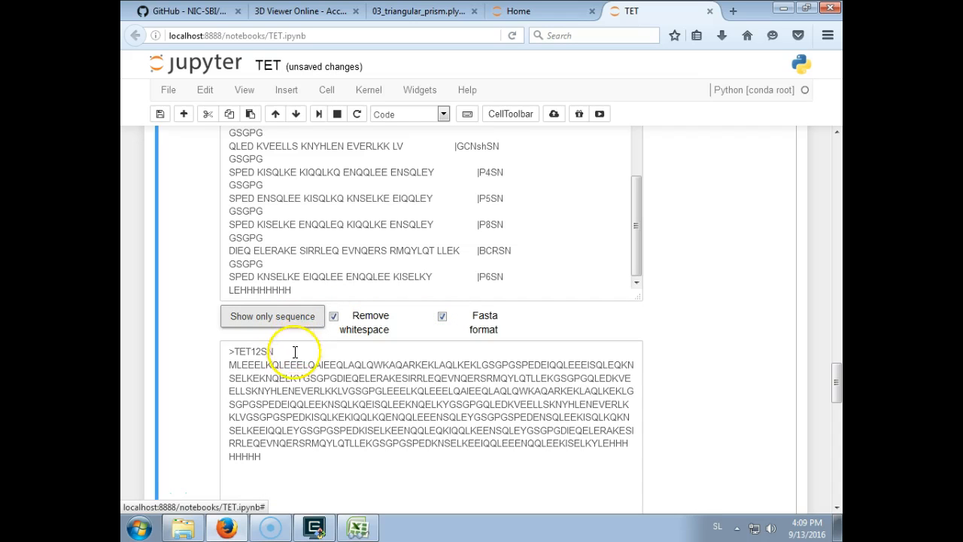
left_click(334, 316)
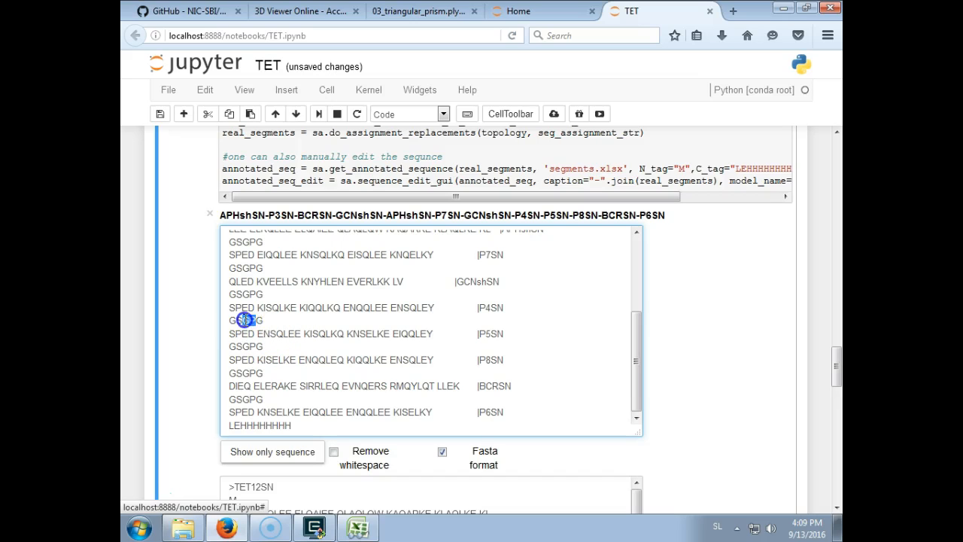
Step: Review the notebook cell that writes the self-contained make_config.py
double_click(245, 335)
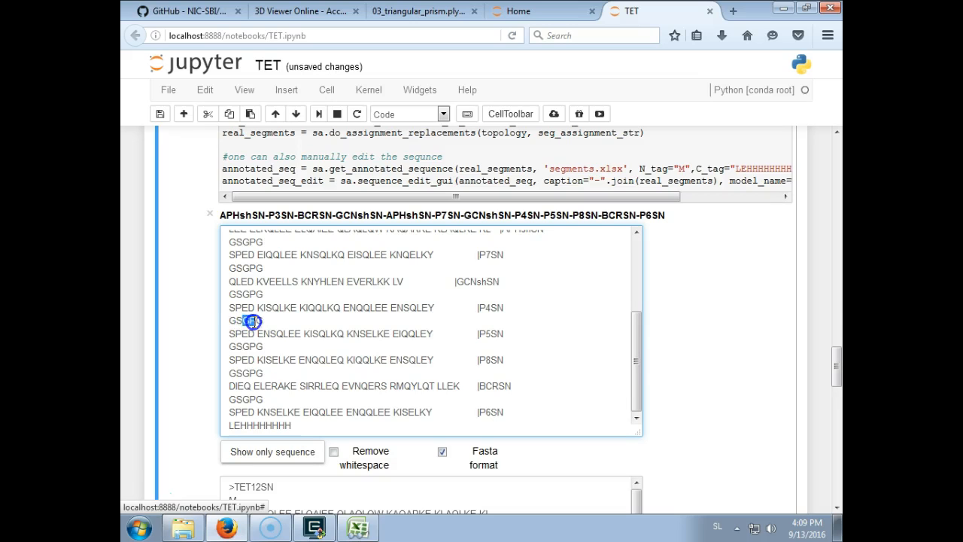
scroll("down", 3)
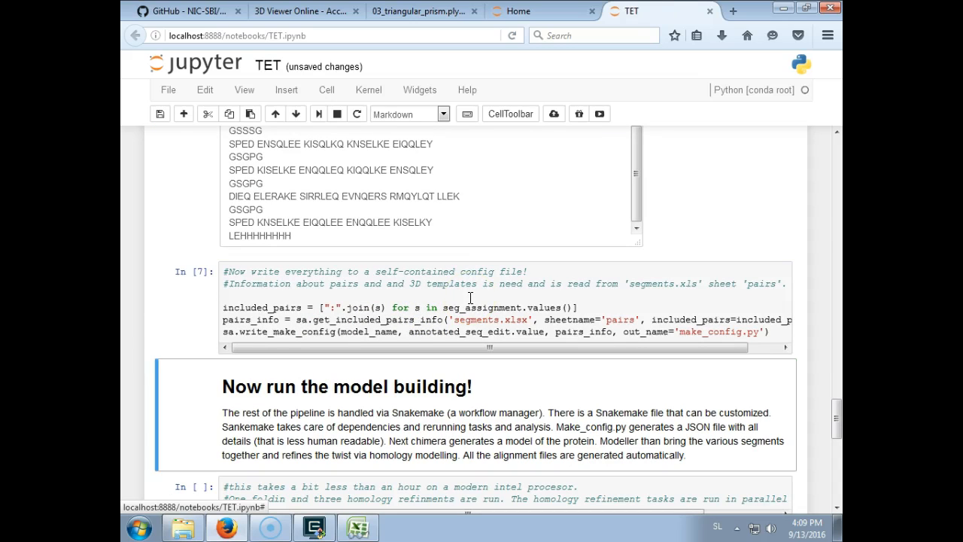
Step: Open the generated make_config.py from C:\cocopod\examples\TET in Sublime Text
left_click(186, 526)
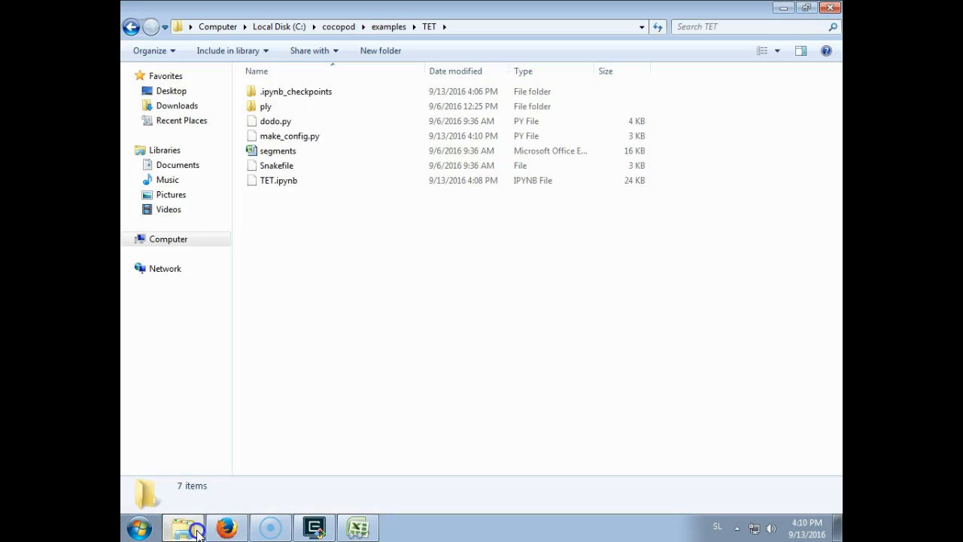
left_click(290, 136)
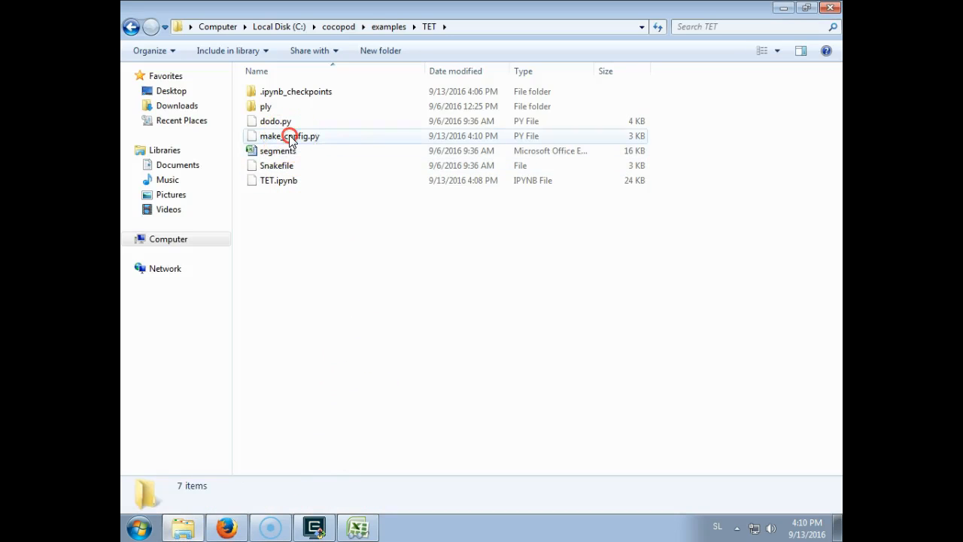
double_click(303, 135)
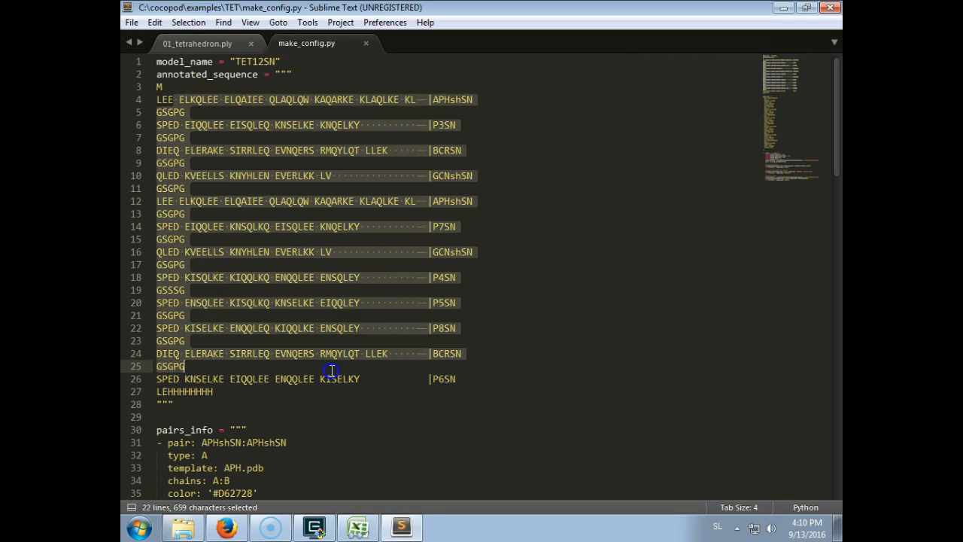
Step: Read make_config.py's sequence, pairs info and main block, then return to TET.ipynb in Firefox
left_click(437, 226)
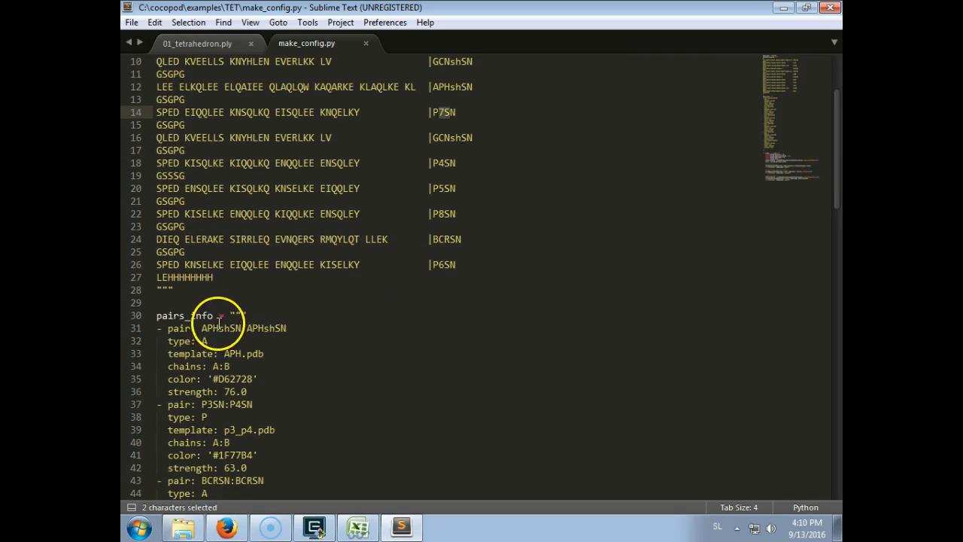
scroll("down", 3)
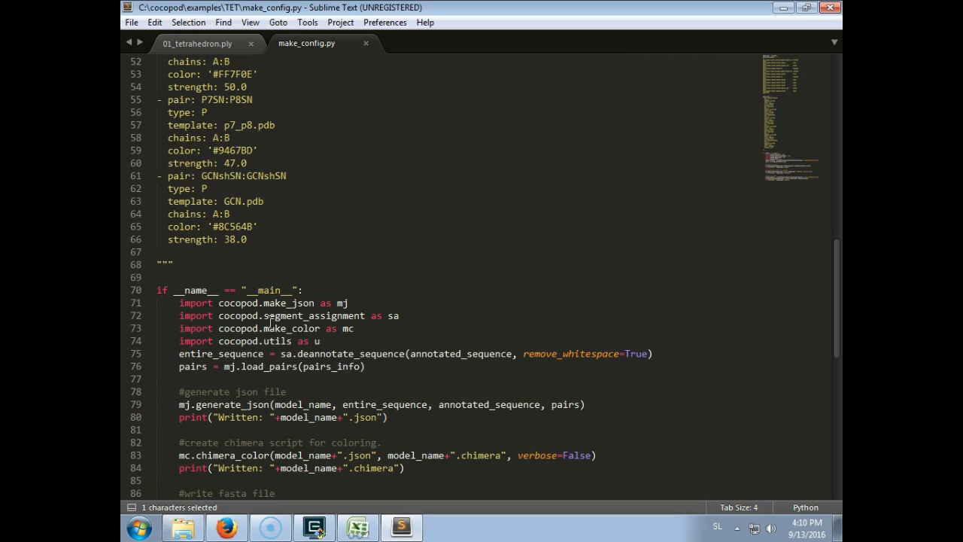
scroll("down", 3)
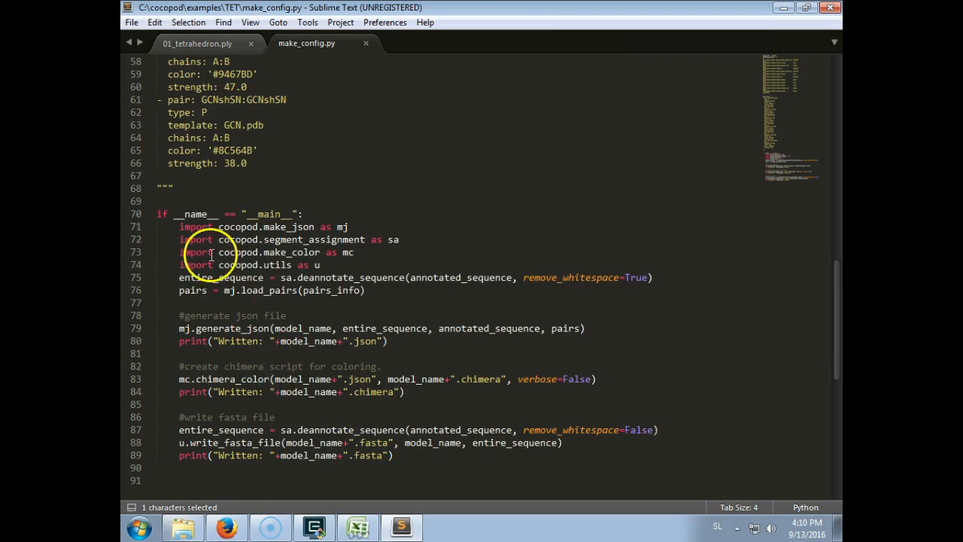
left_click(399, 328)
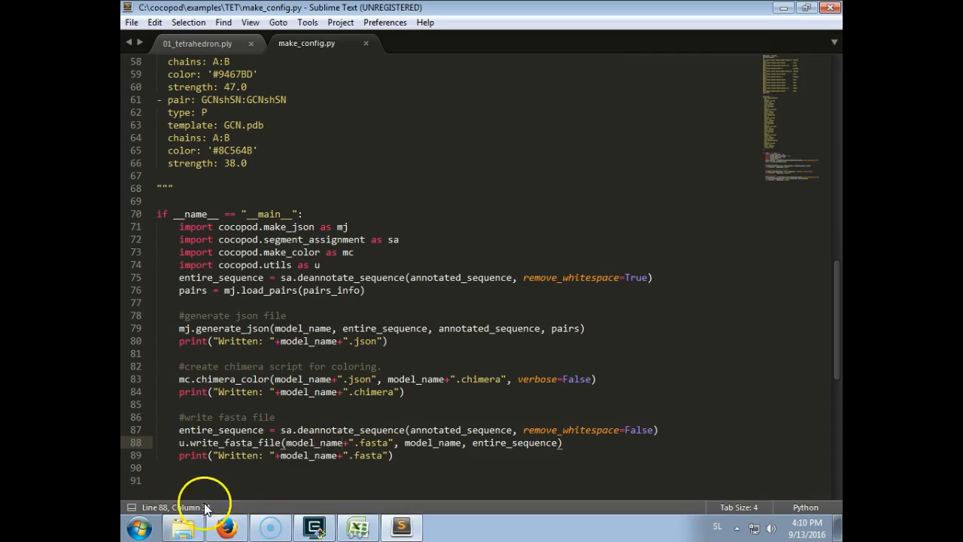
left_click(224, 527)
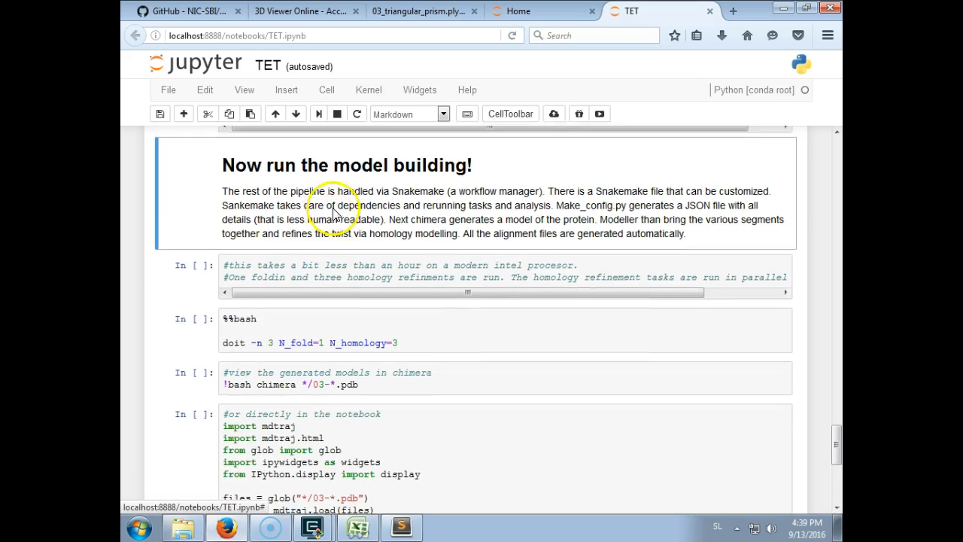
Step: Run the %%bash doit cell with N_fold=1 and N_homology=2 and watch the build progress
scroll("down", 3)
type("2")
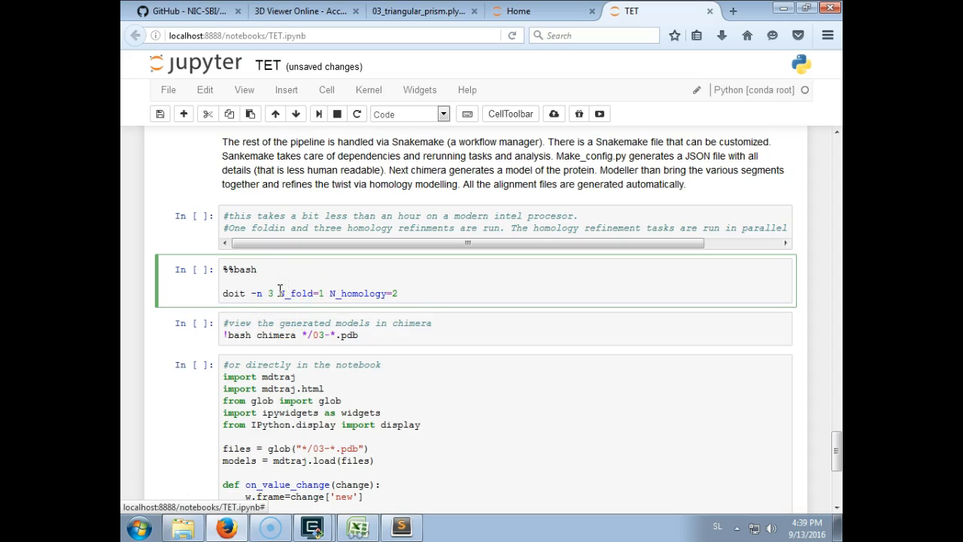
key("Shift+Enter")
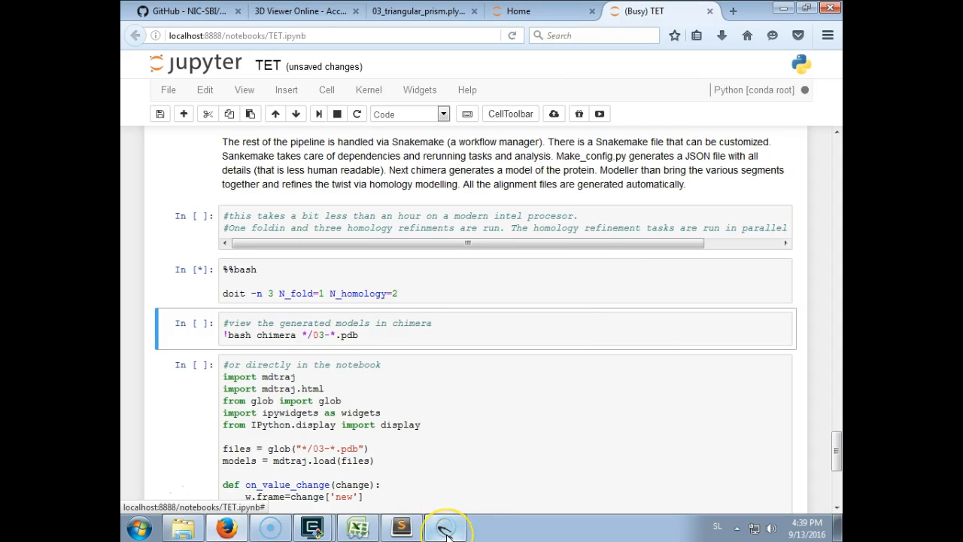
mouse_move(446, 536)
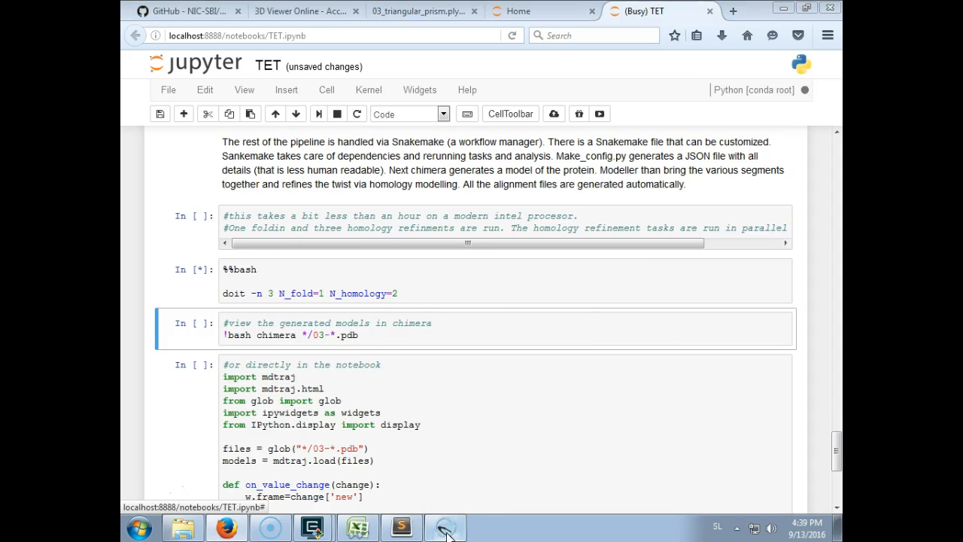
left_click(446, 527)
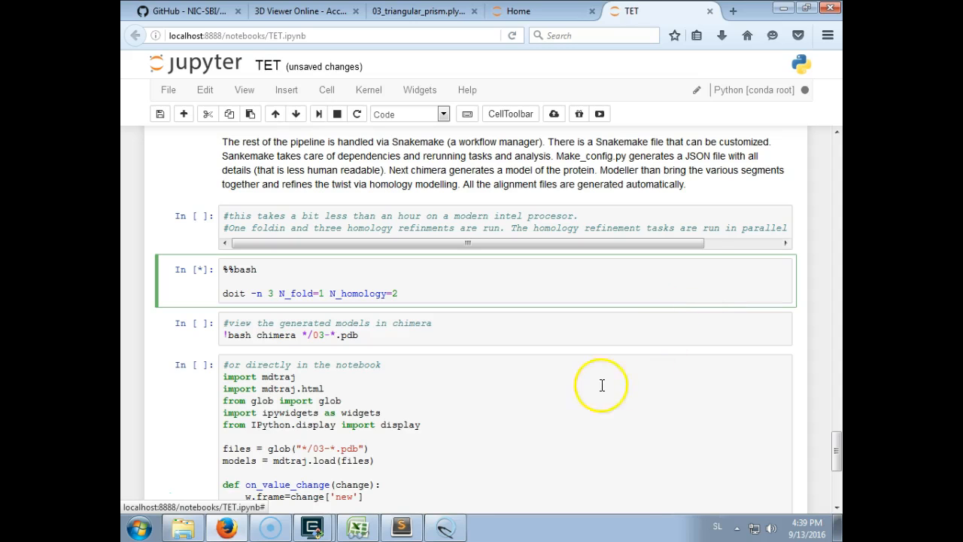
mouse_move(545, 394)
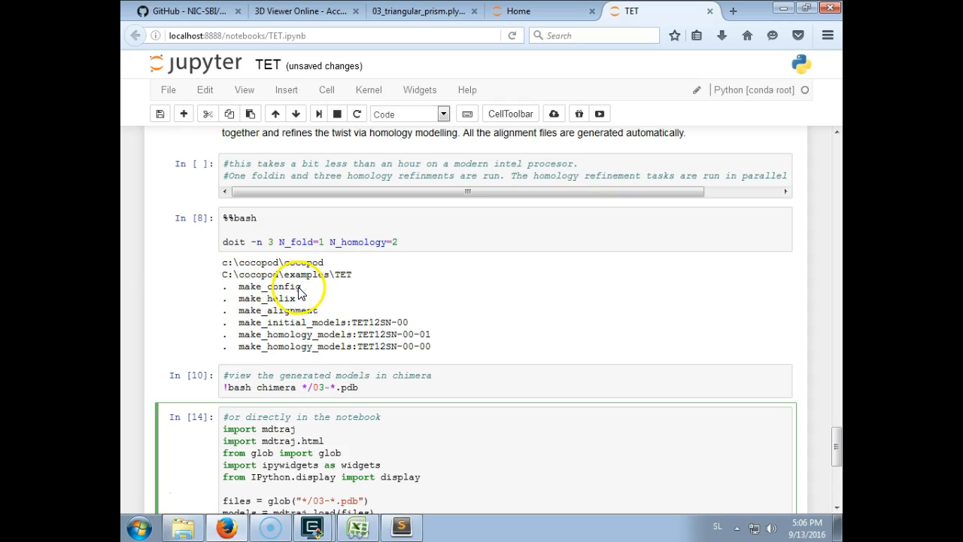
mouse_move(233, 317)
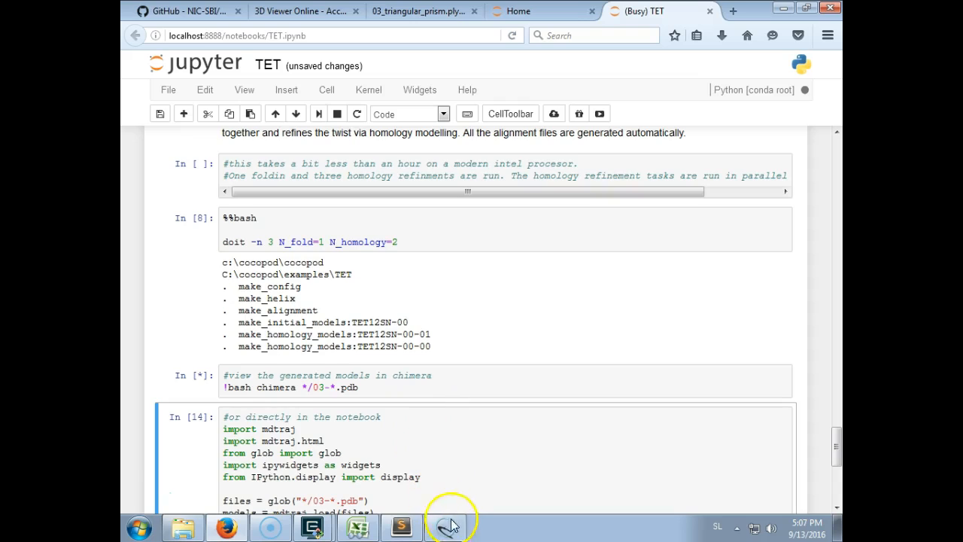
Step: Bring up the TET folder in Explorer holding the TET12SN-00, fasta, json and helix pdb outputs
left_click(446, 527)
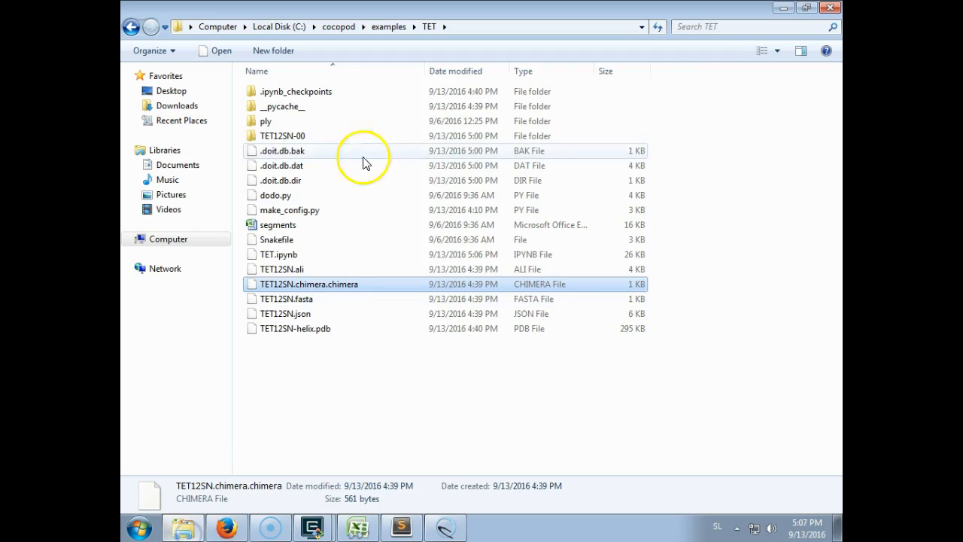
Step: Open TET12SN.chimera in Sublime Text and copy its colour-by-segment commands for Chimera
double_click(310, 283)
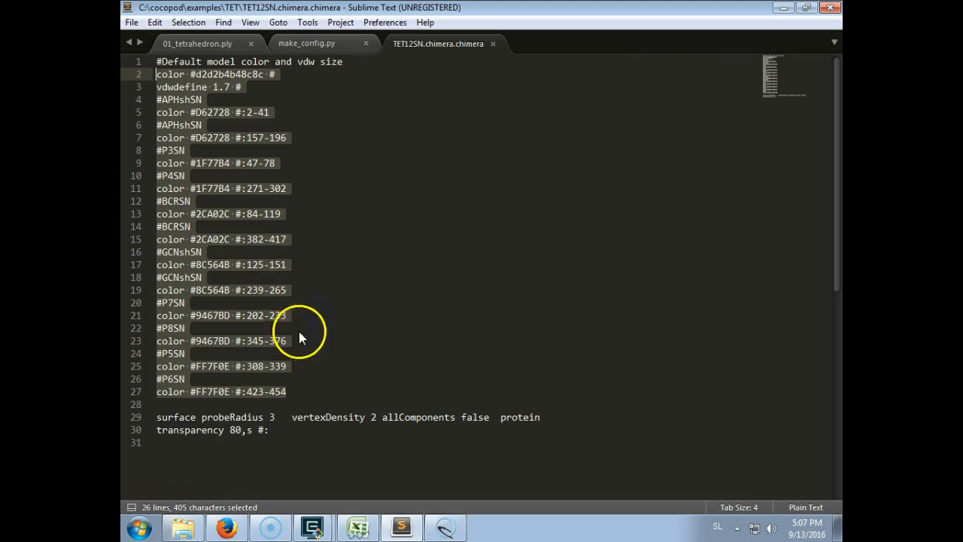
right_click(298, 334)
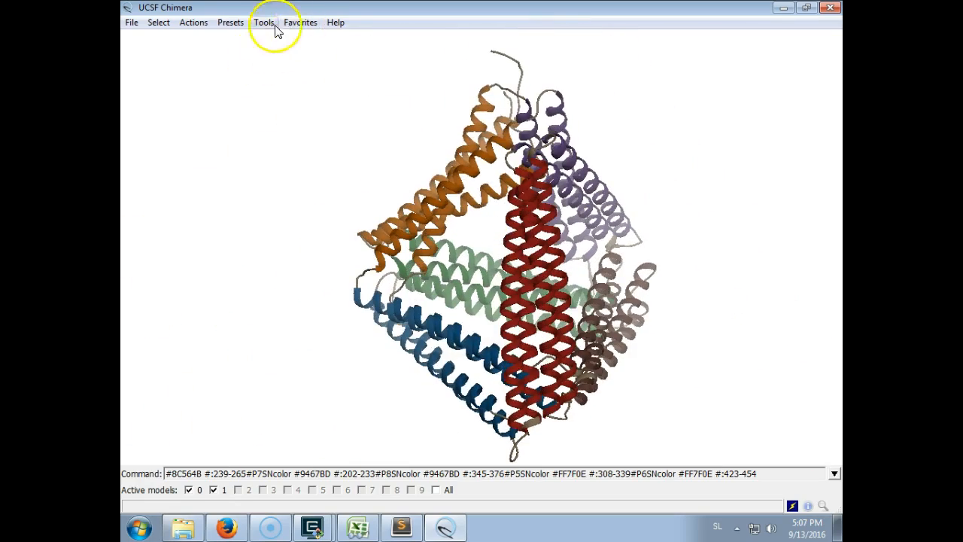
Step: Superimpose homology model 00 onto 01 with MatchMaker defaults, giving RMSD 0.992 Å over 136 atom pairs
left_click(231, 22)
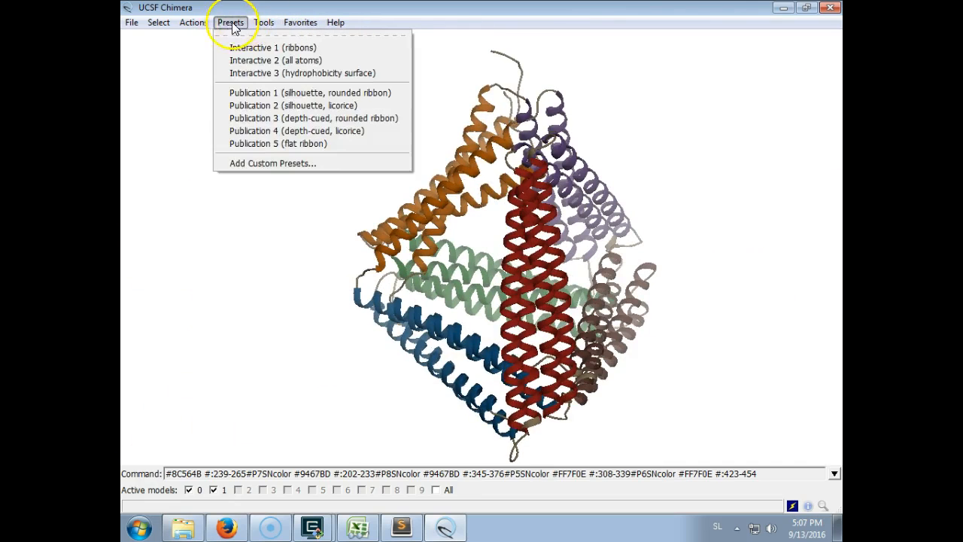
left_click(263, 23)
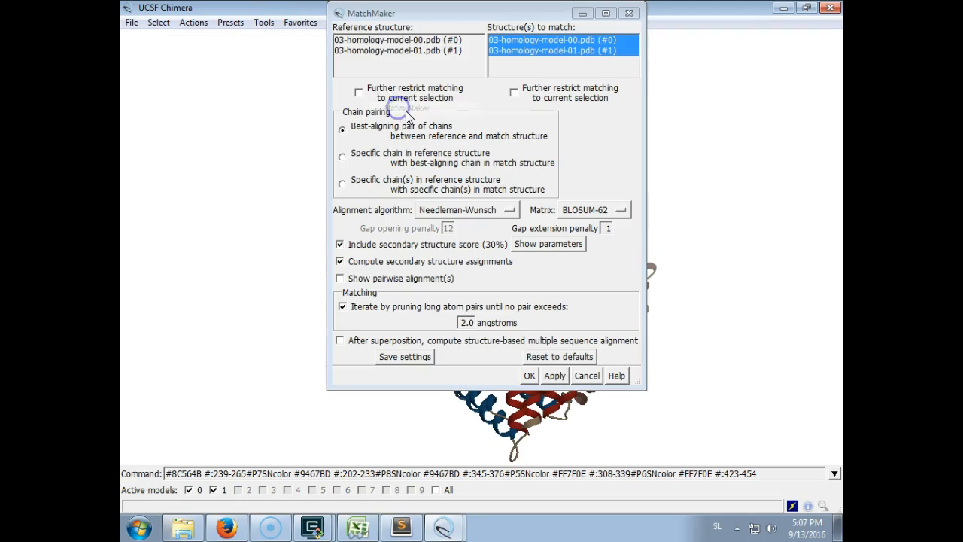
left_click(530, 377)
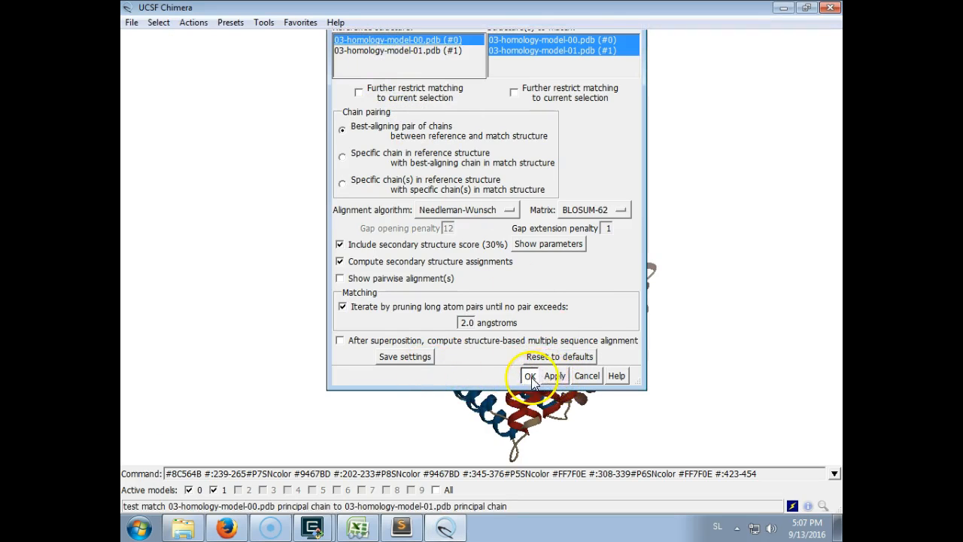
left_click(532, 377)
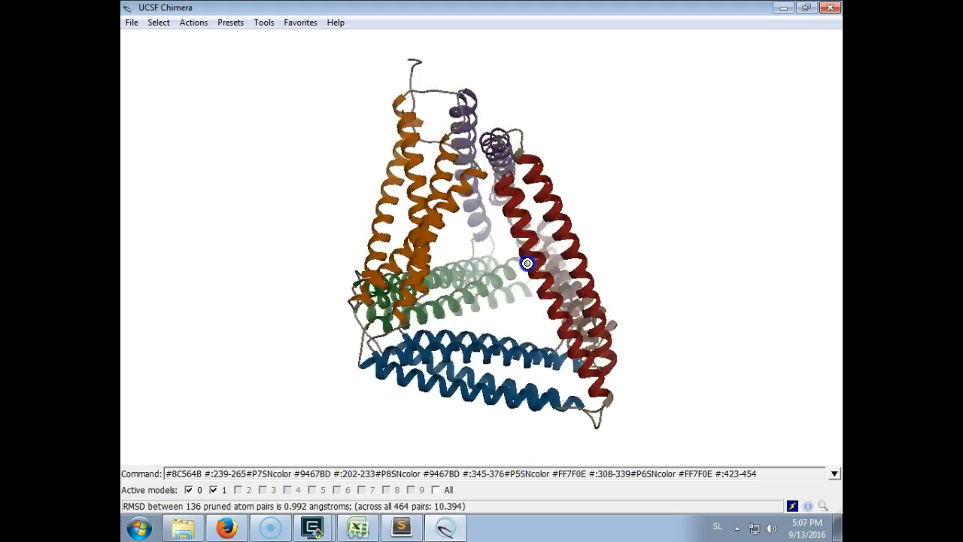
left_click_drag(527, 263, 489, 289)
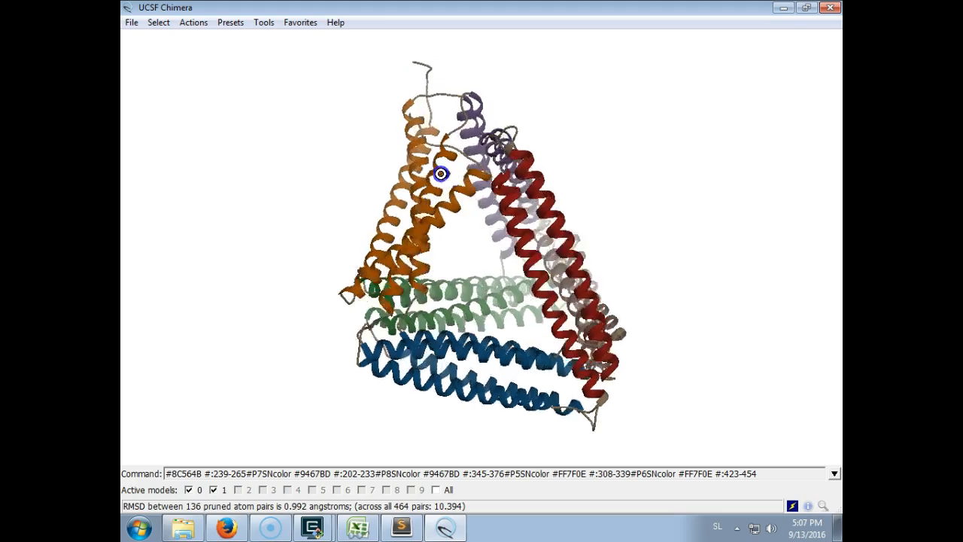
left_click_drag(440, 174, 413, 129)
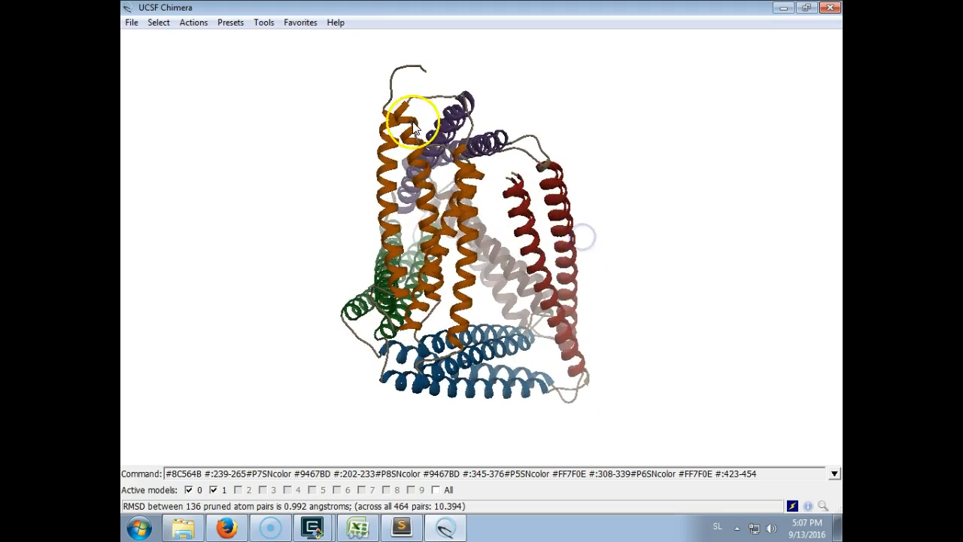
left_click_drag(414, 128, 188, 445)
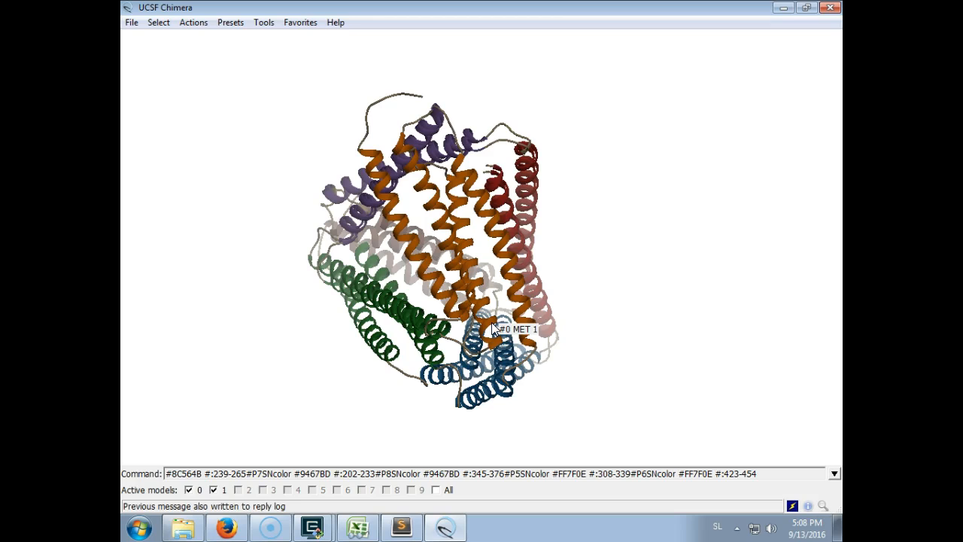
mouse_move(149, 496)
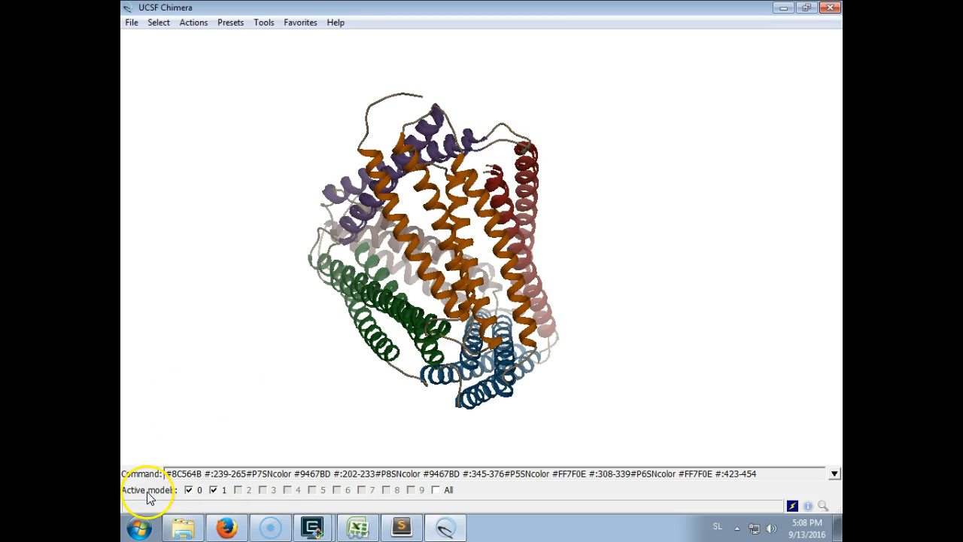